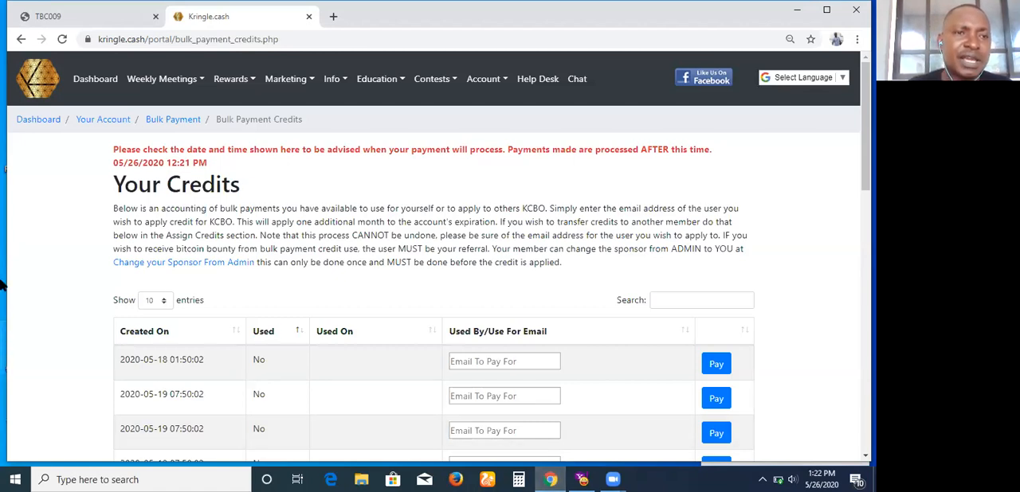
pyautogui.moveTo(91, 80)
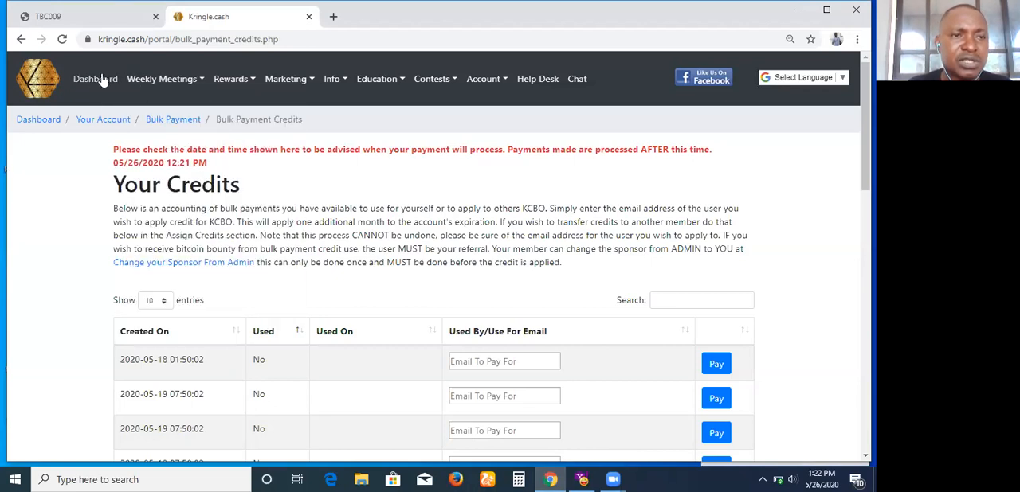
# Open the Weekly Meetings dropdown in the top navigation to reach Meeting - English.
pyautogui.click(184, 78)
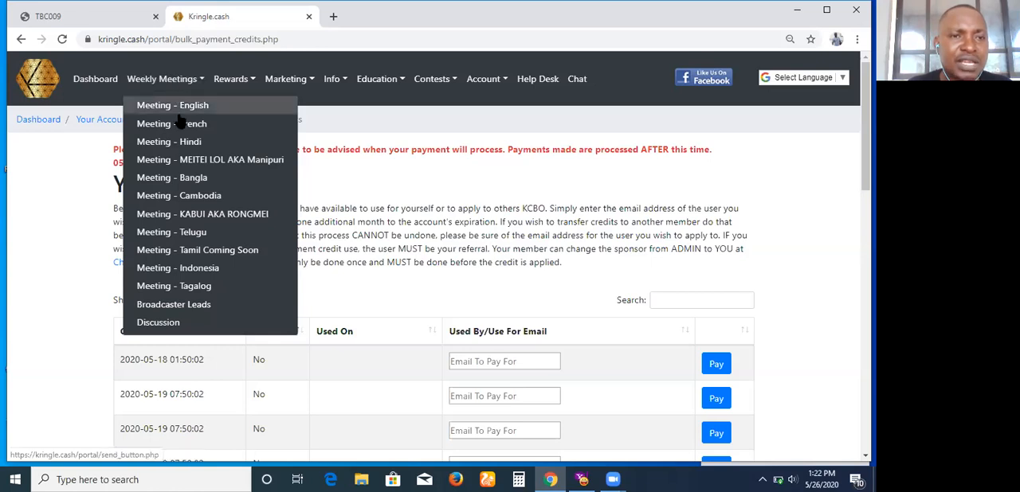
pyautogui.moveTo(182, 107)
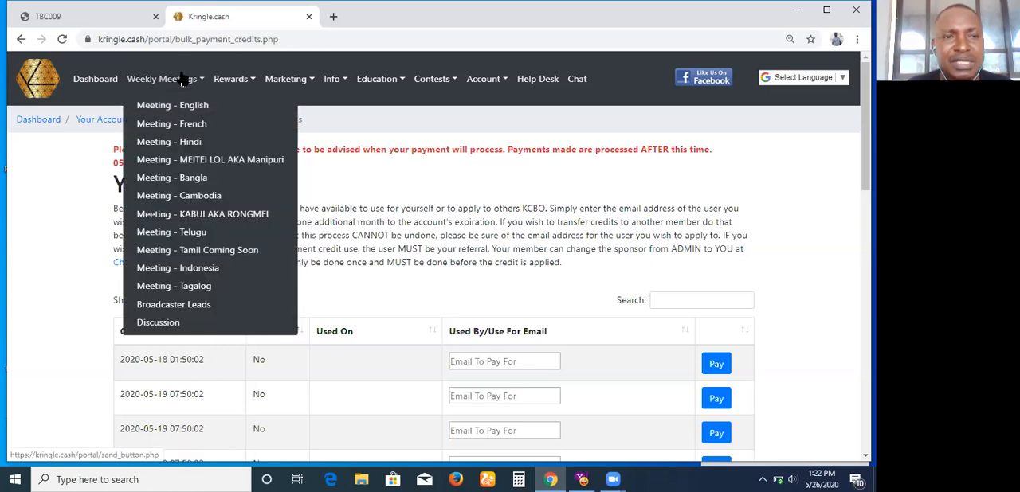
pyautogui.moveTo(173, 105)
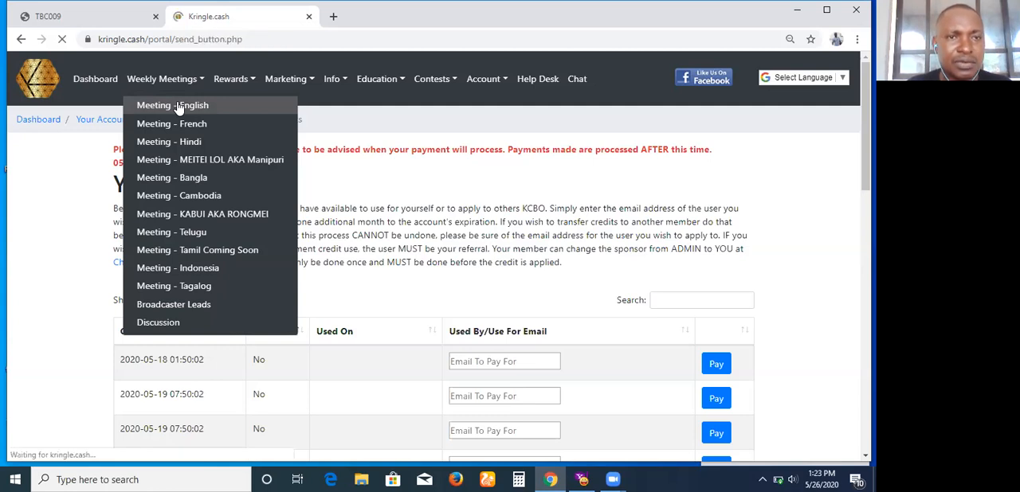
pyautogui.click(172, 105)
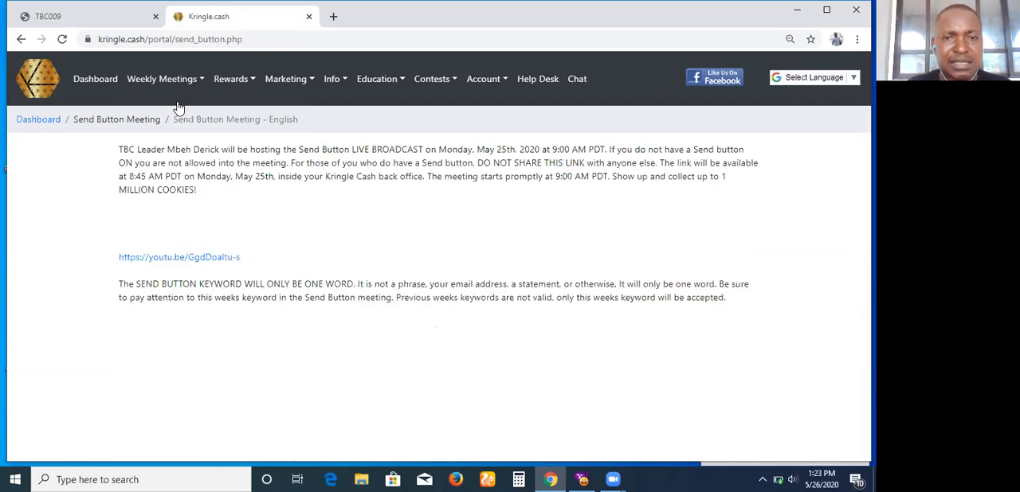
pyautogui.moveTo(201, 265)
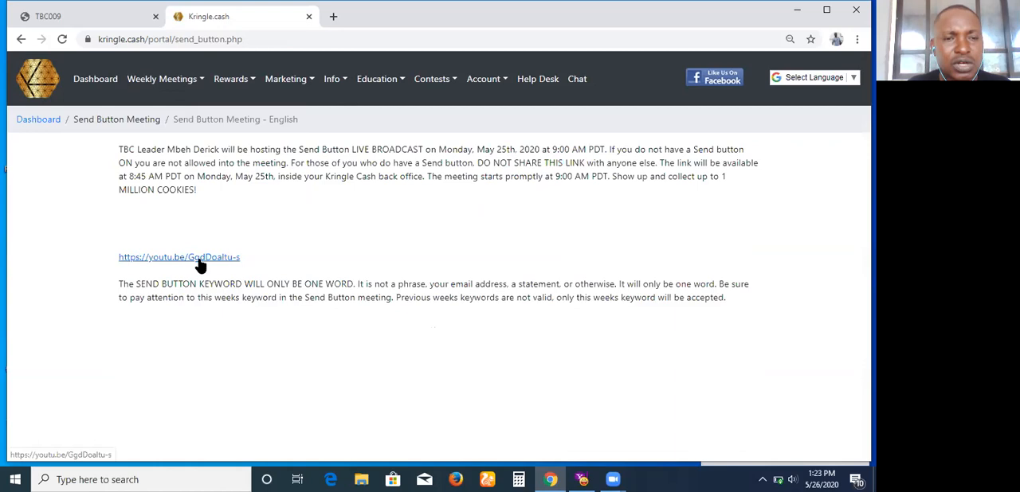
pyautogui.moveTo(266, 263)
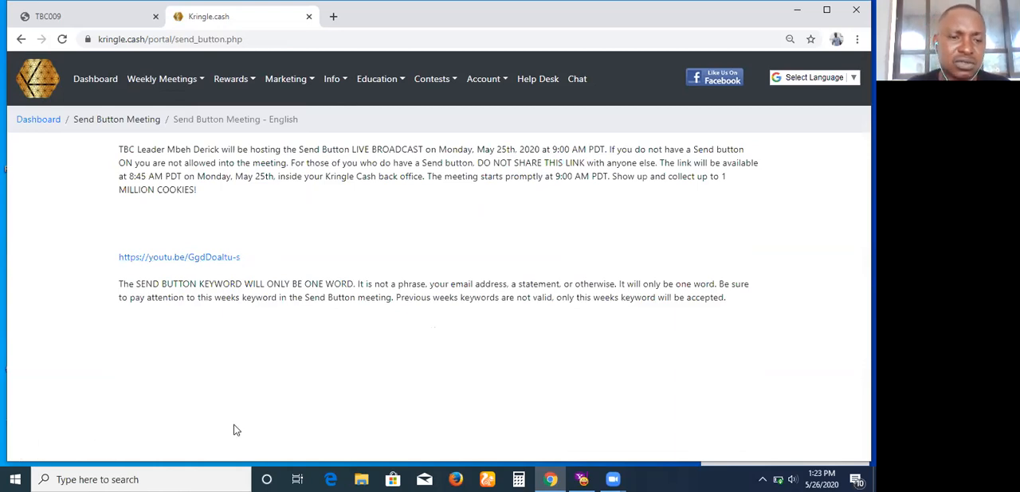
pyautogui.moveTo(232, 432)
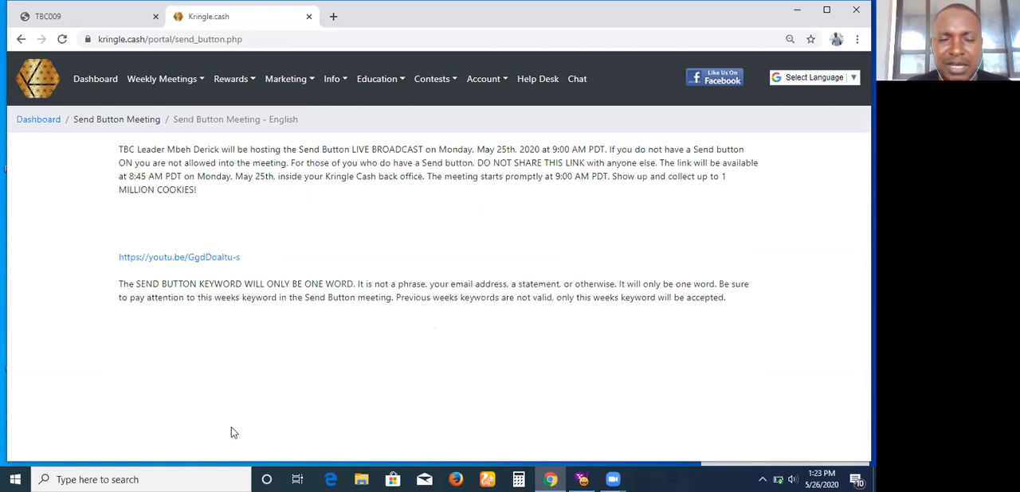
pyautogui.moveTo(193, 447)
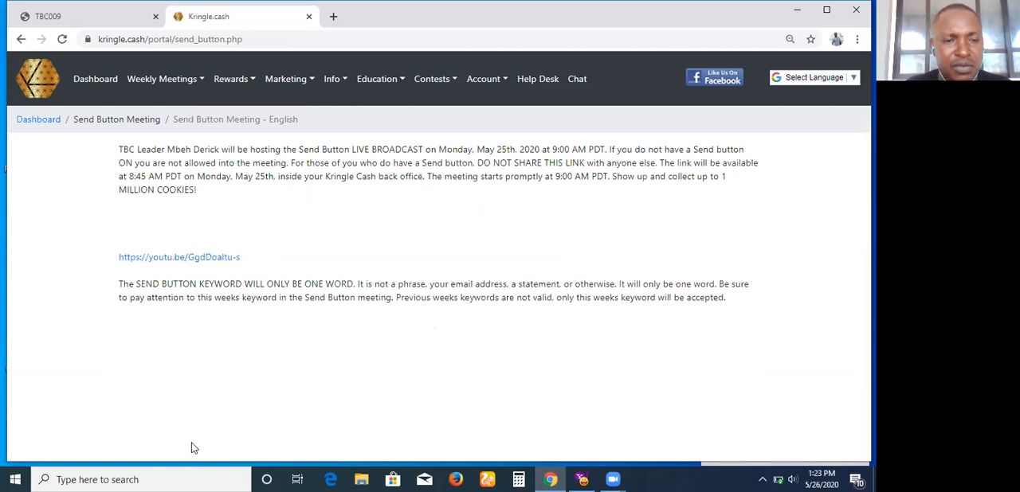
pyautogui.moveTo(198, 440)
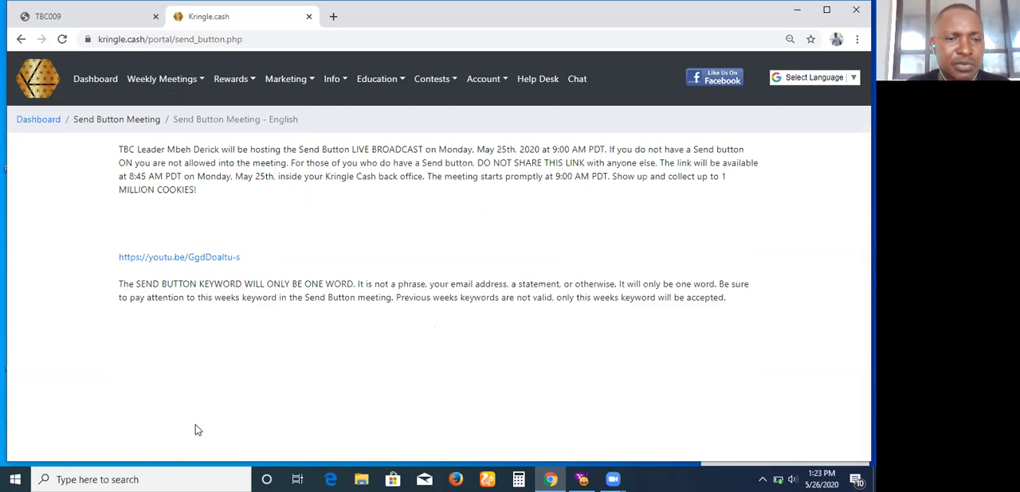
pyautogui.moveTo(144, 451)
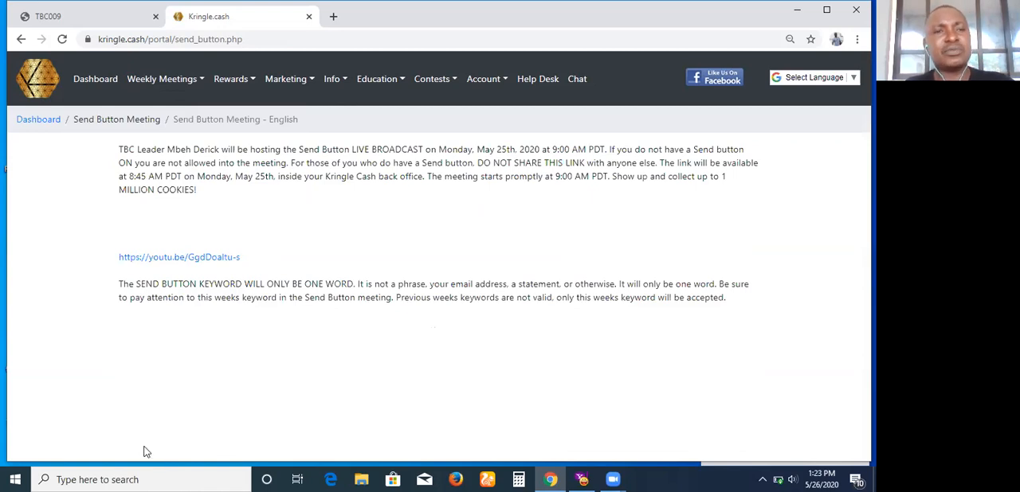
pyautogui.moveTo(206, 433)
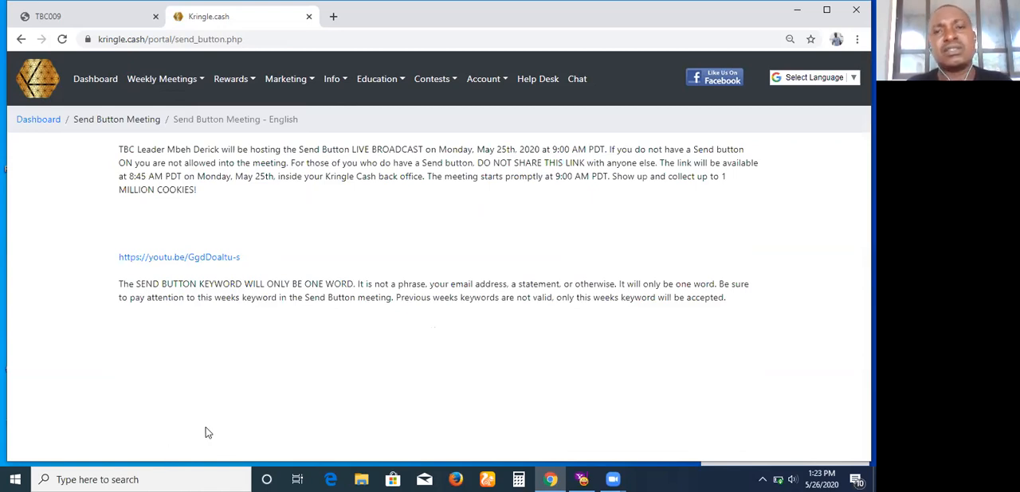
pyautogui.moveTo(205, 197)
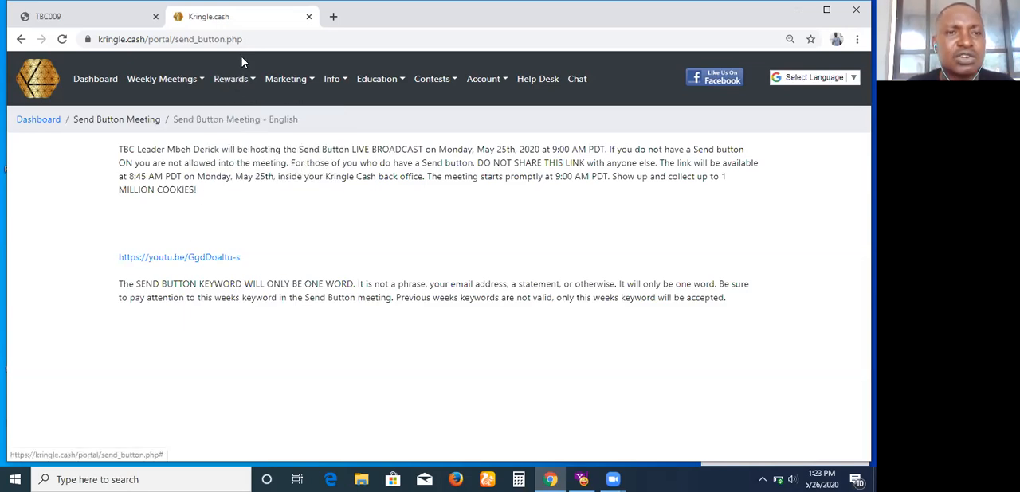
# Open Rewards > Your Kringle Rewards to view the Kringle Redemptions table.
pyautogui.click(233, 79)
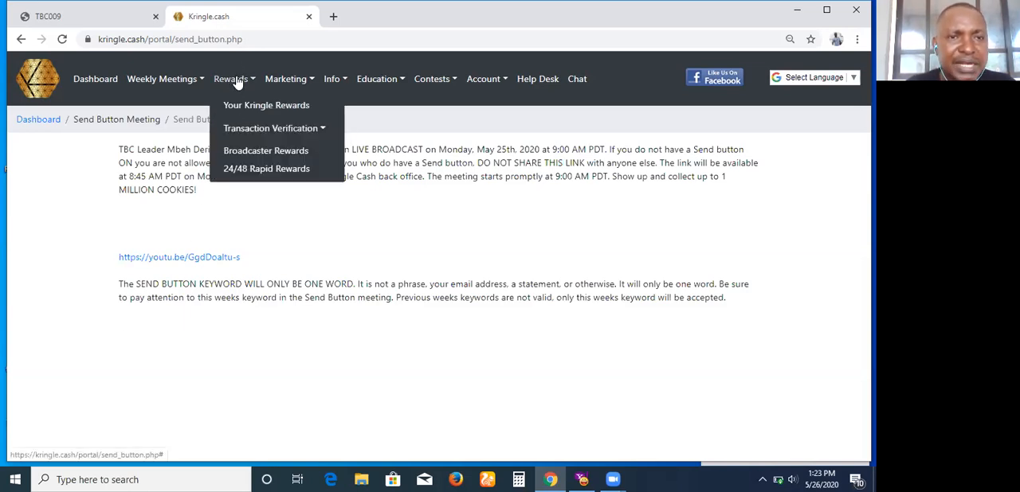
pyautogui.moveTo(266, 105)
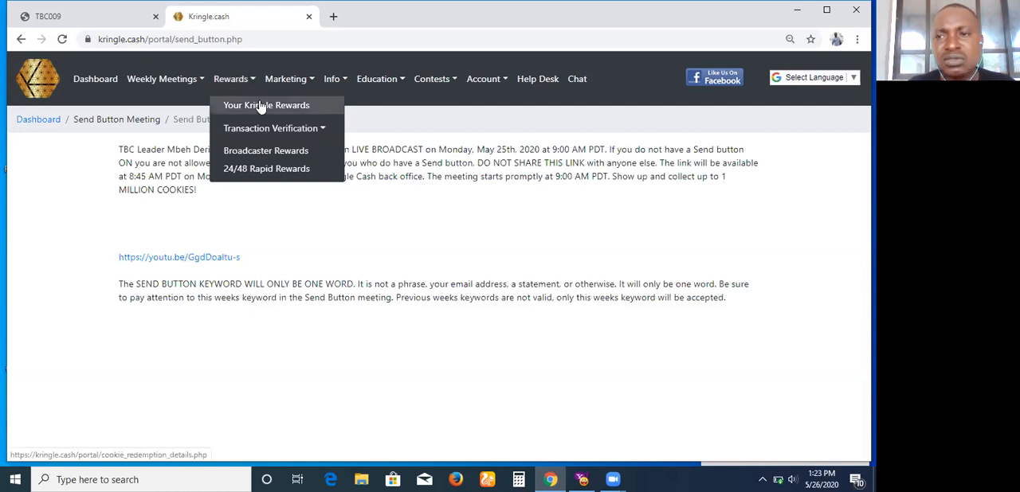
pyautogui.click(265, 105)
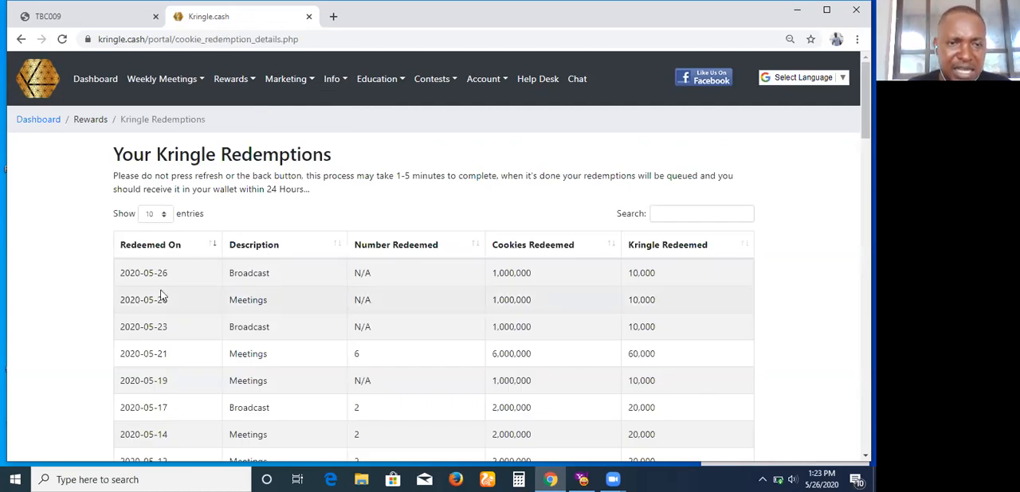
pyautogui.moveTo(330, 273)
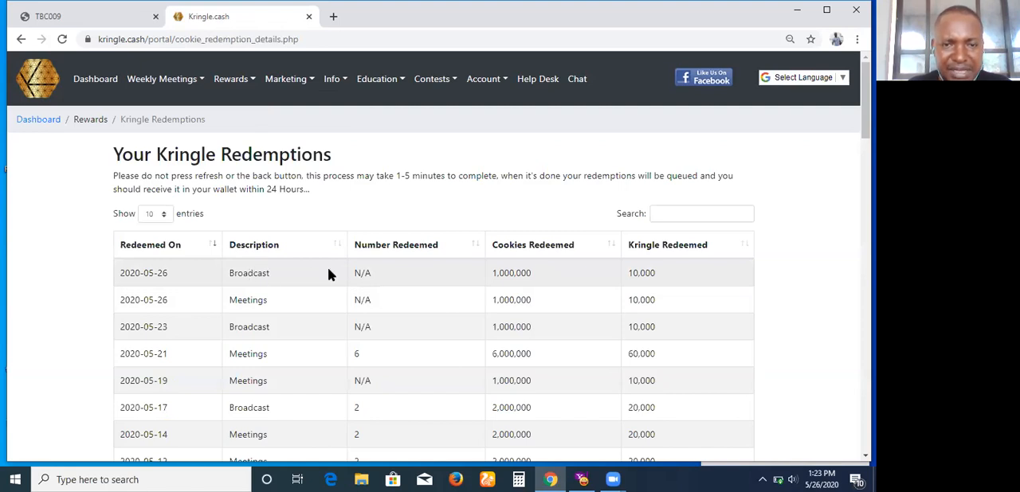
pyautogui.moveTo(514, 274)
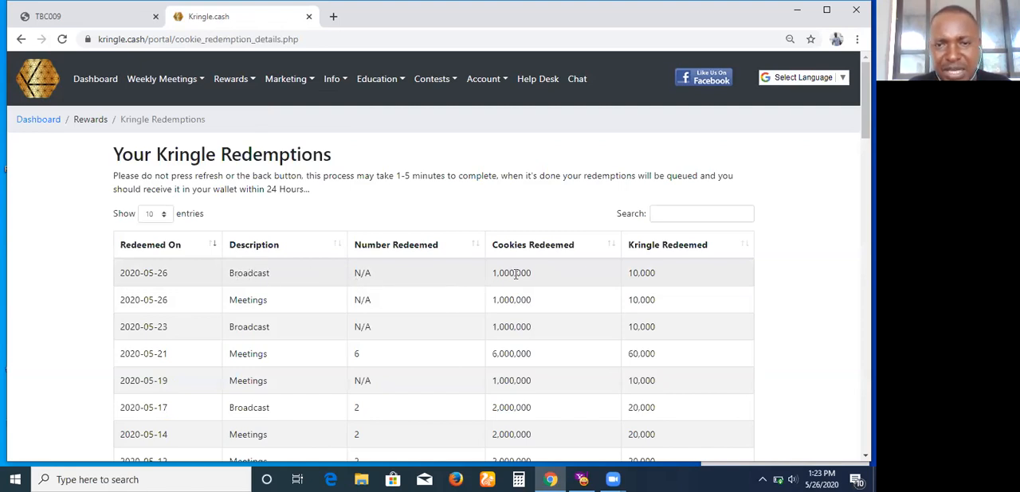
pyautogui.moveTo(658, 287)
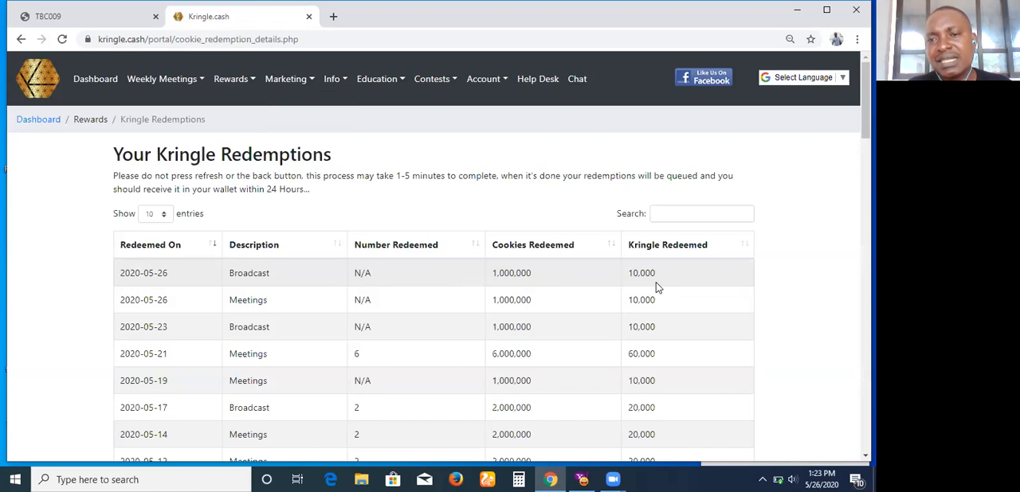
pyautogui.moveTo(203, 315)
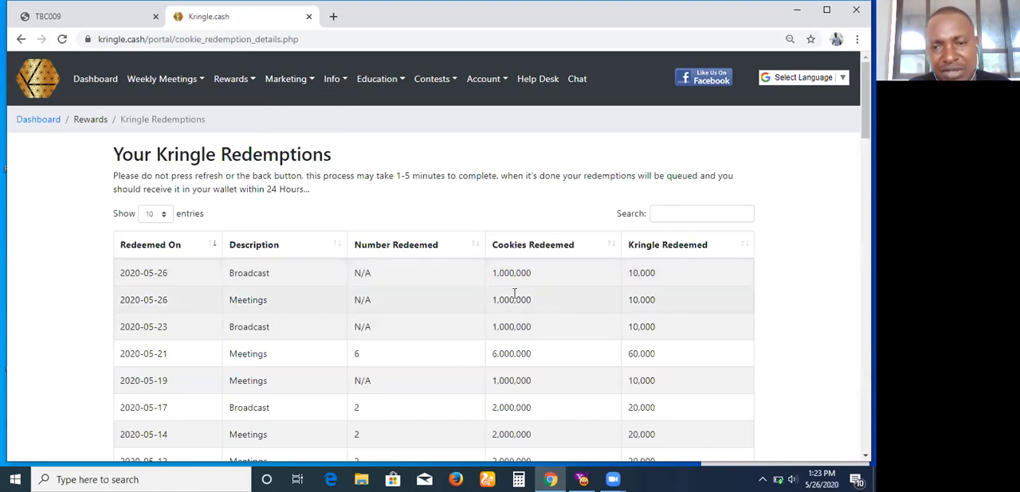
pyautogui.moveTo(634, 300)
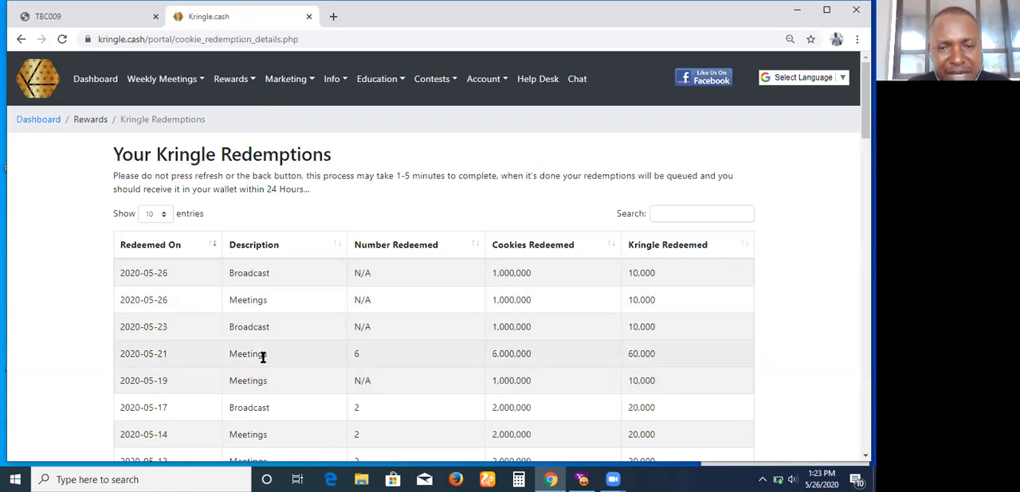
pyautogui.moveTo(637, 354)
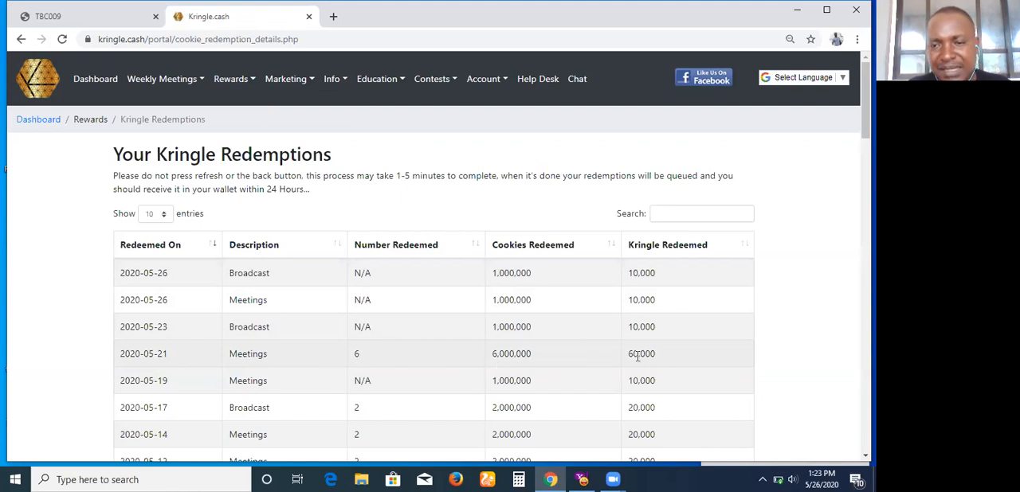
pyautogui.moveTo(651, 368)
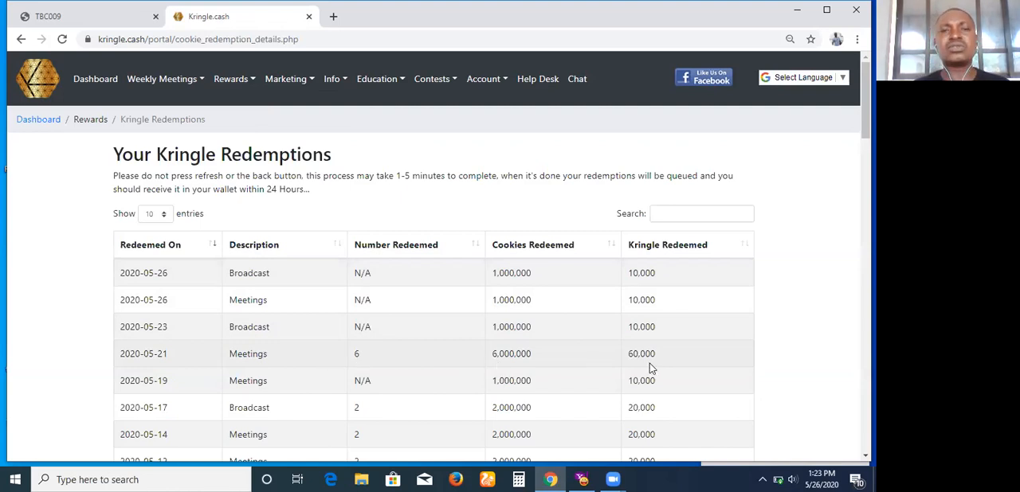
pyautogui.moveTo(584, 395)
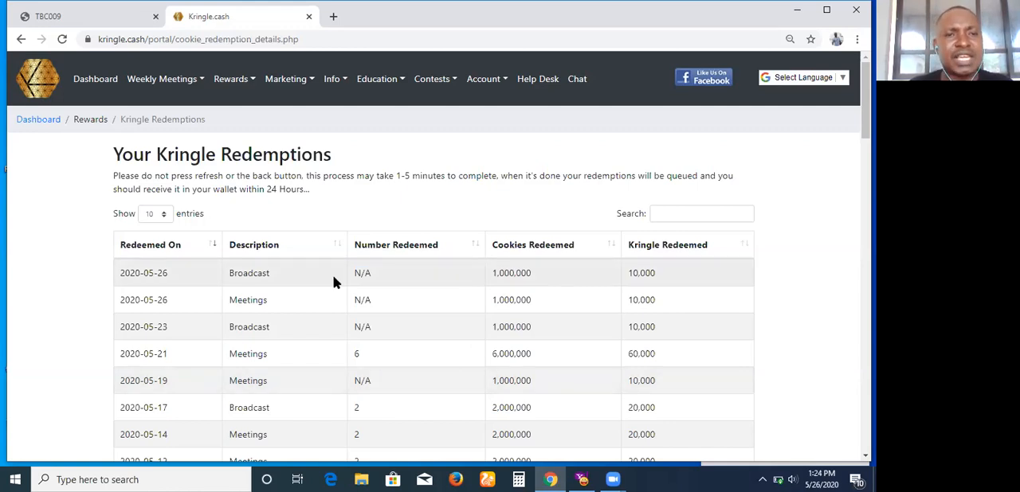
pyautogui.click(288, 79)
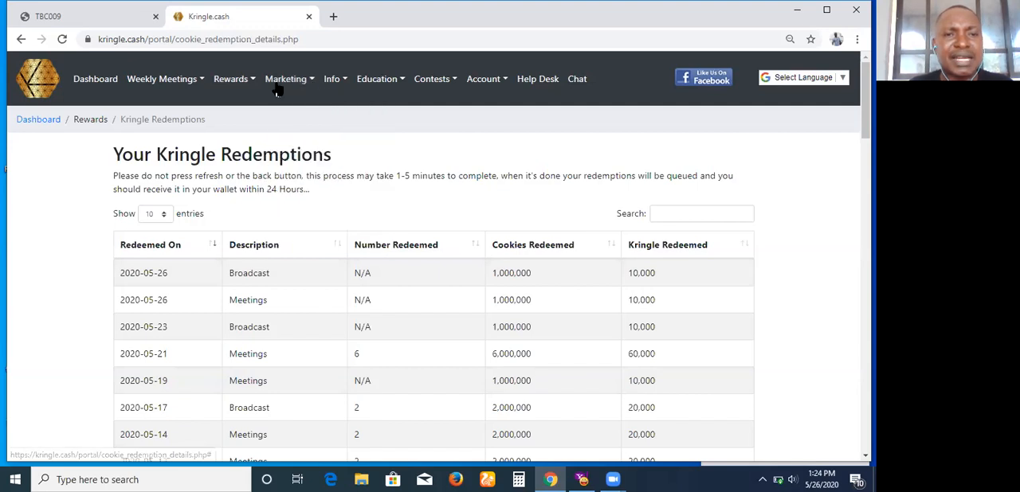
# Open Marketing > Referral link to show the personal and merchant referral links.
pyautogui.click(285, 78)
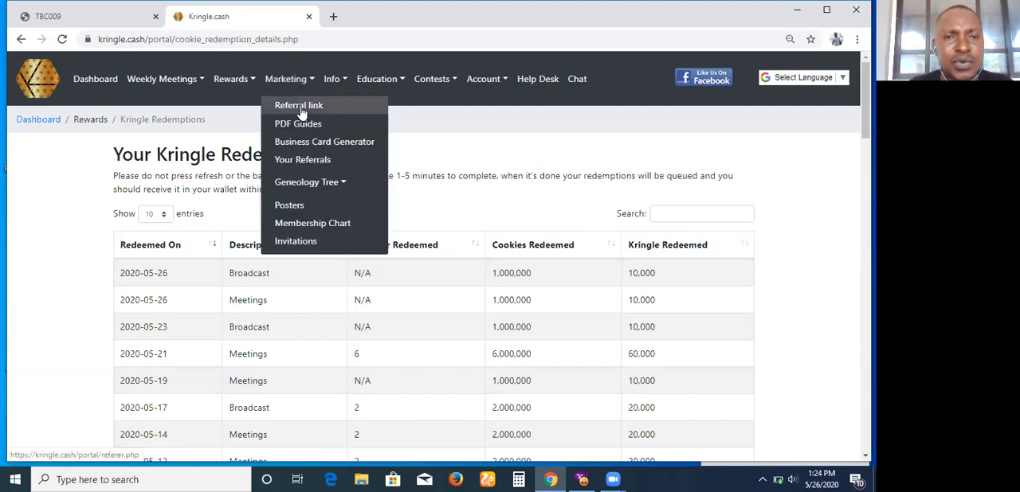
pyautogui.click(285, 79)
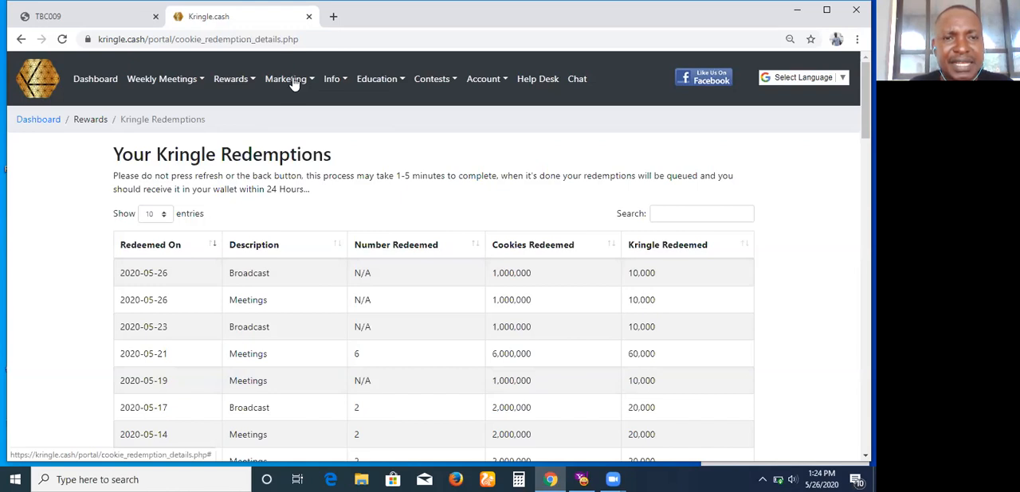
pyautogui.click(285, 79)
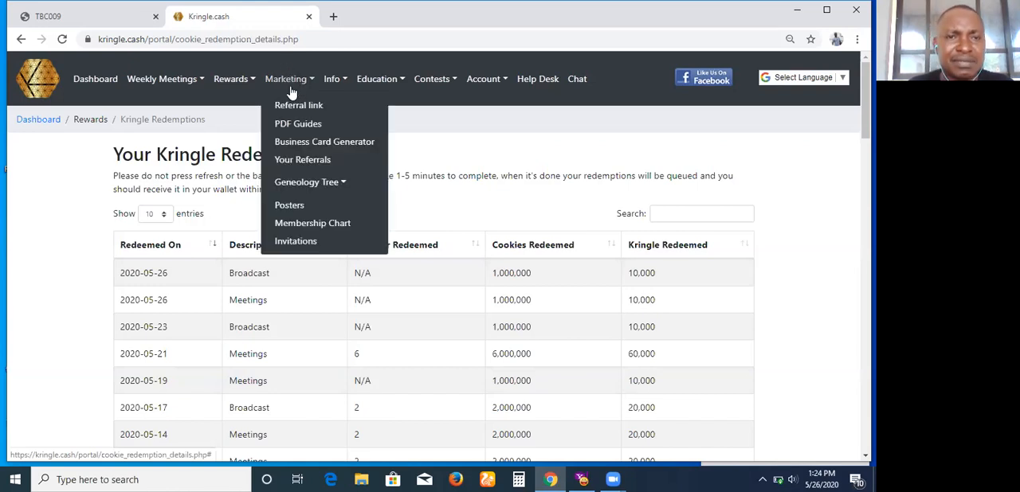
pyautogui.moveTo(299, 104)
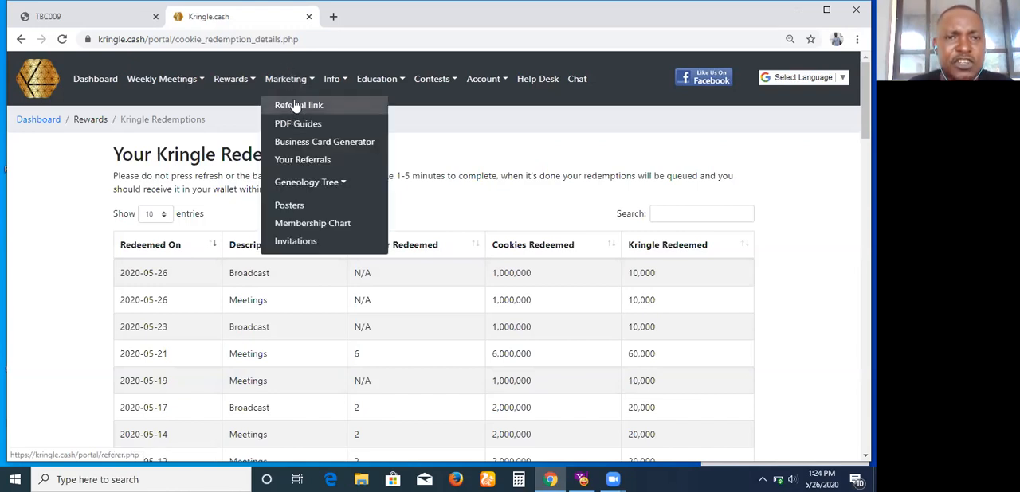
pyautogui.click(297, 104)
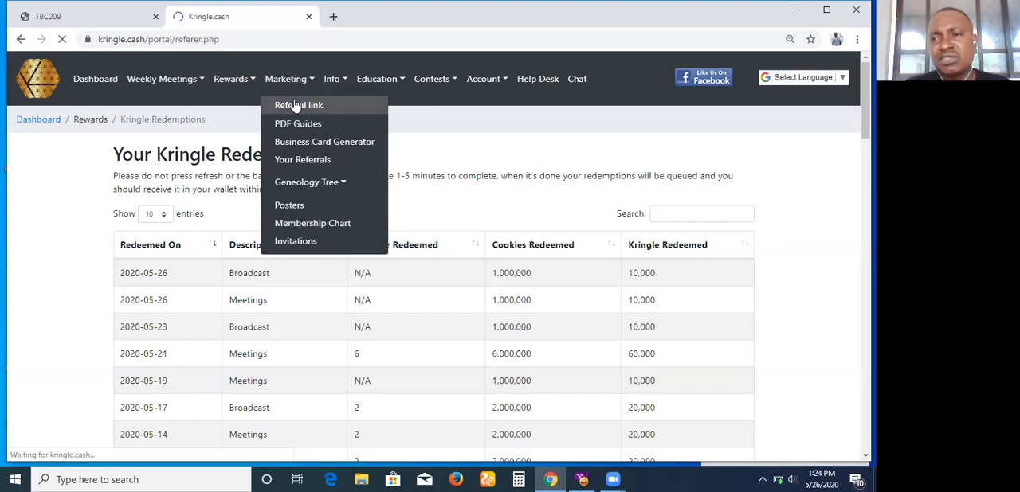
pyautogui.click(298, 104)
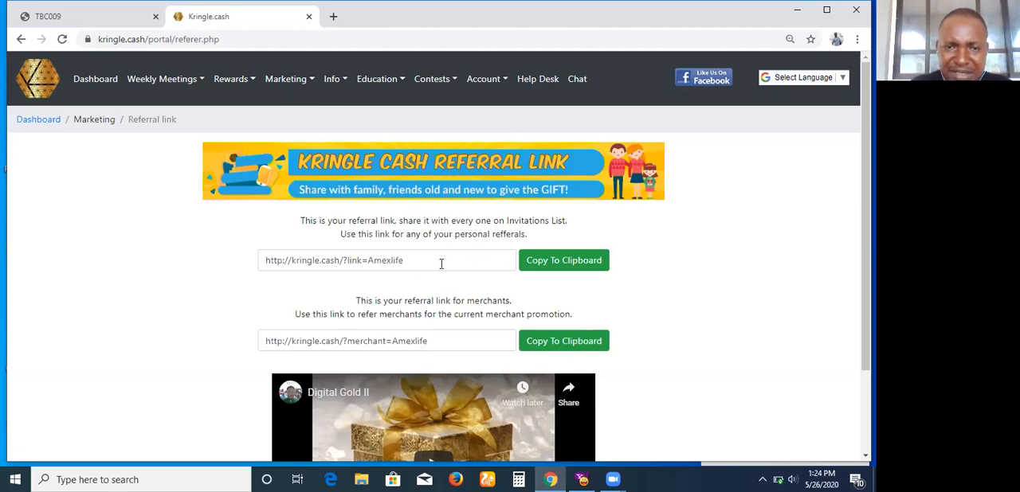
pyautogui.moveTo(310, 340)
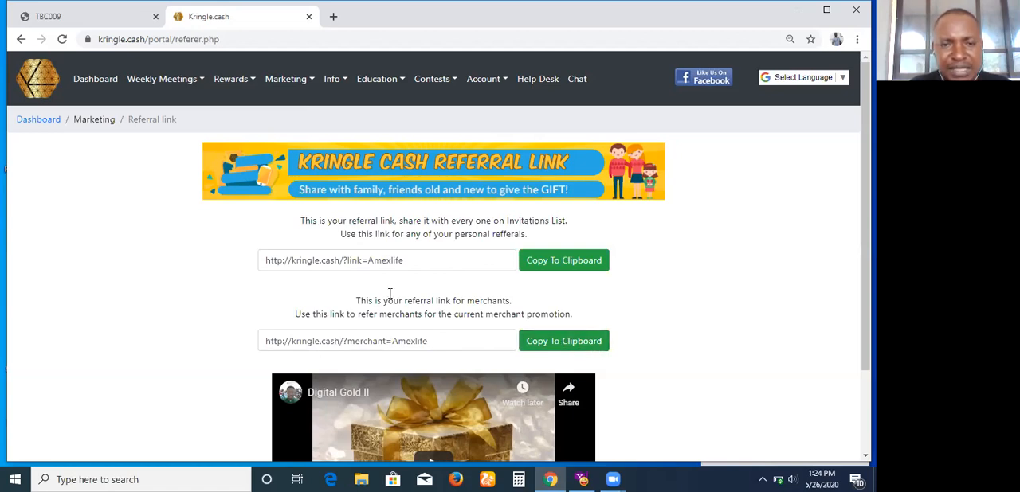
pyautogui.moveTo(388, 231)
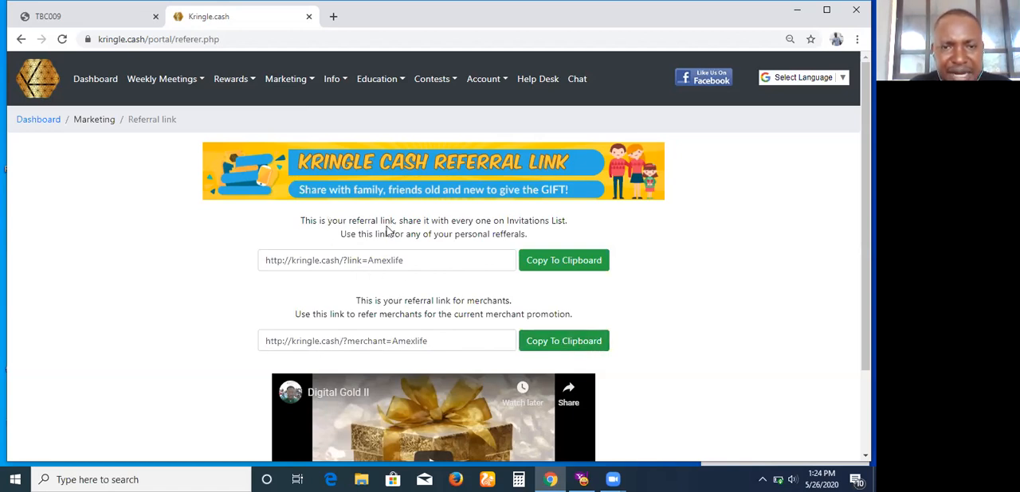
pyautogui.moveTo(504, 231)
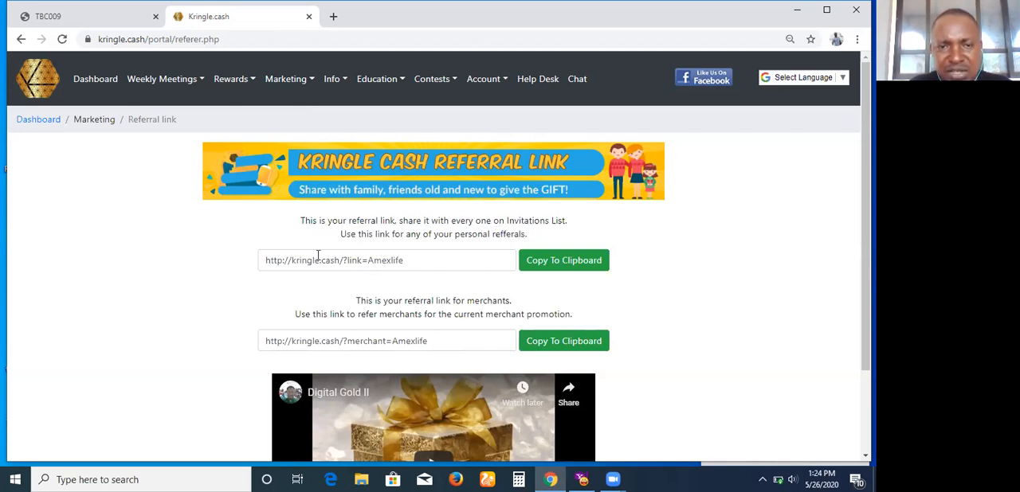
pyautogui.moveTo(425, 249)
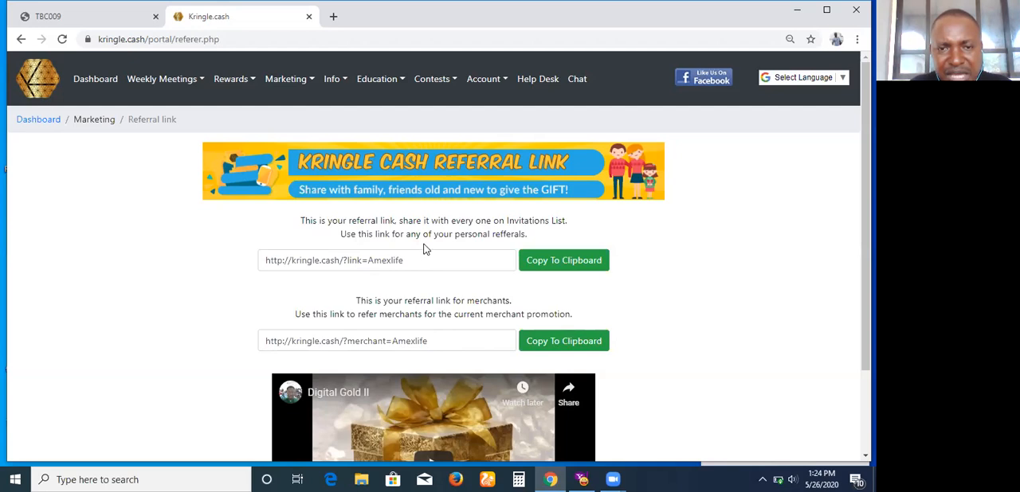
pyautogui.moveTo(534, 243)
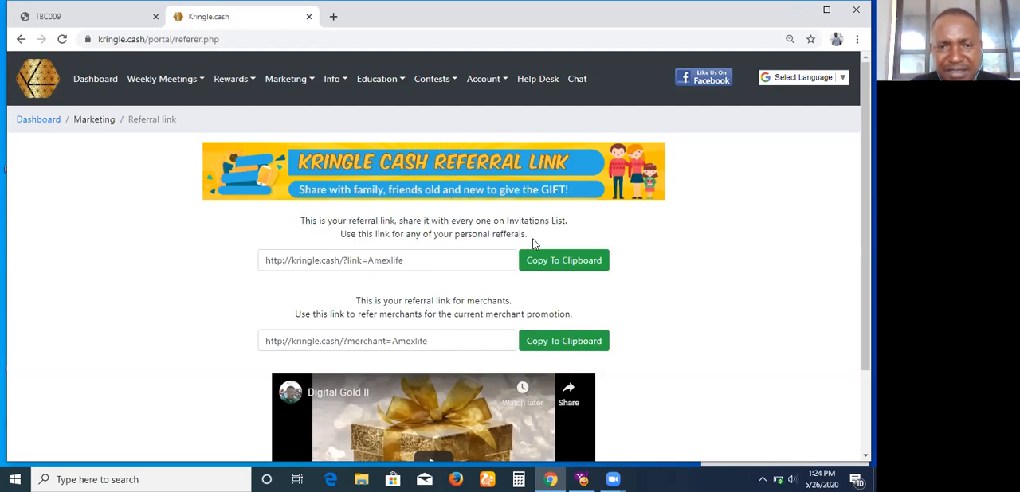
pyautogui.moveTo(359, 304)
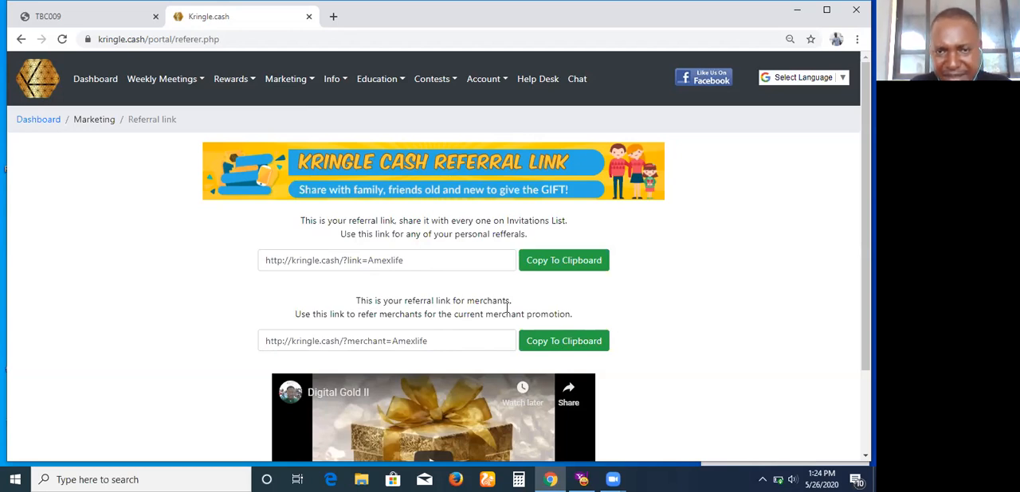
pyautogui.moveTo(375, 329)
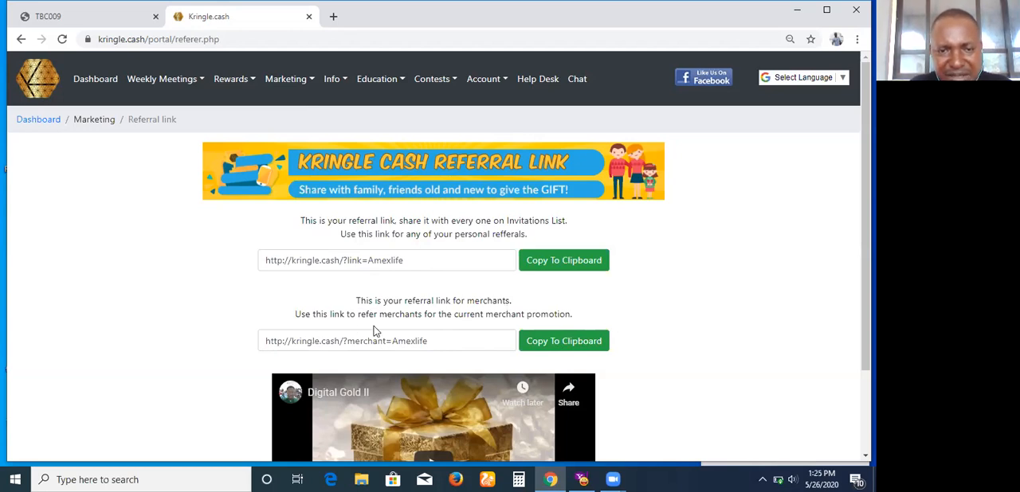
pyautogui.moveTo(513, 318)
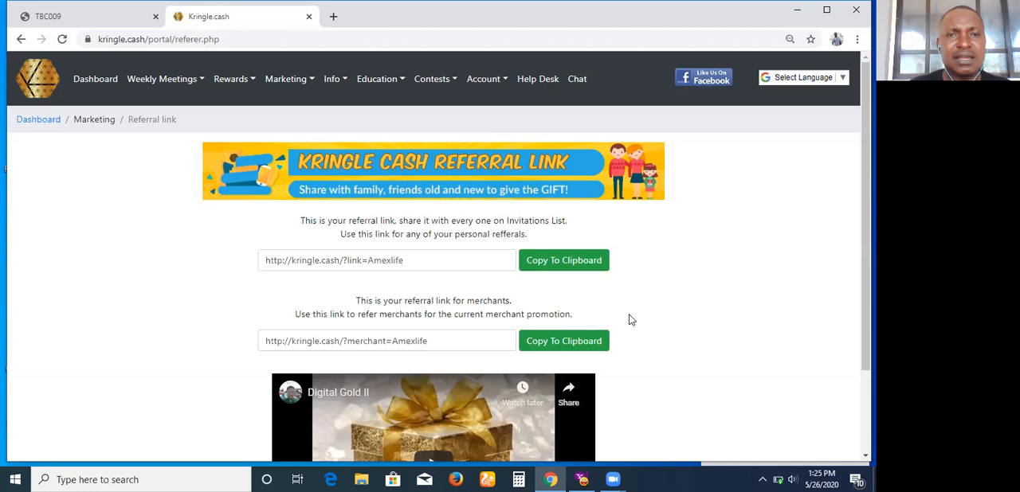
# Open Marketing > Your Referrals to load the referral list.
pyautogui.click(285, 79)
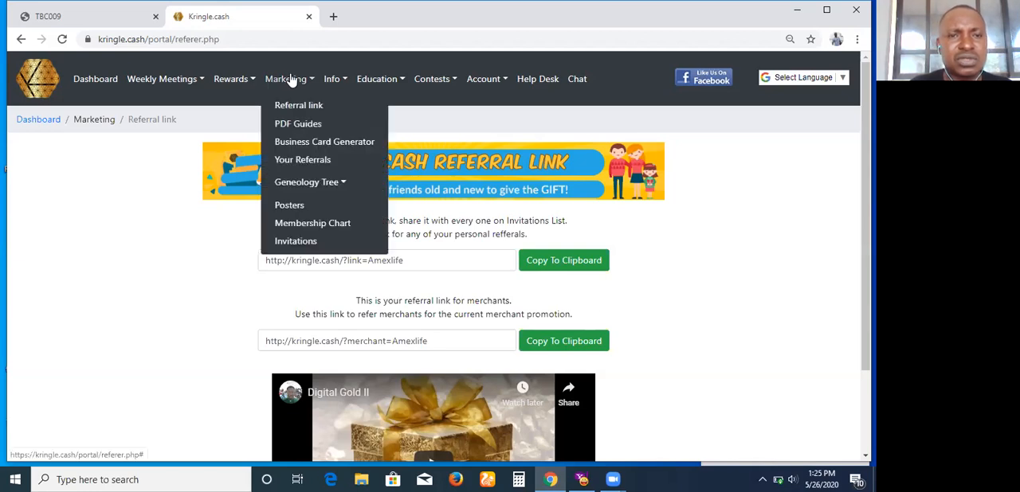
pyautogui.moveTo(299, 98)
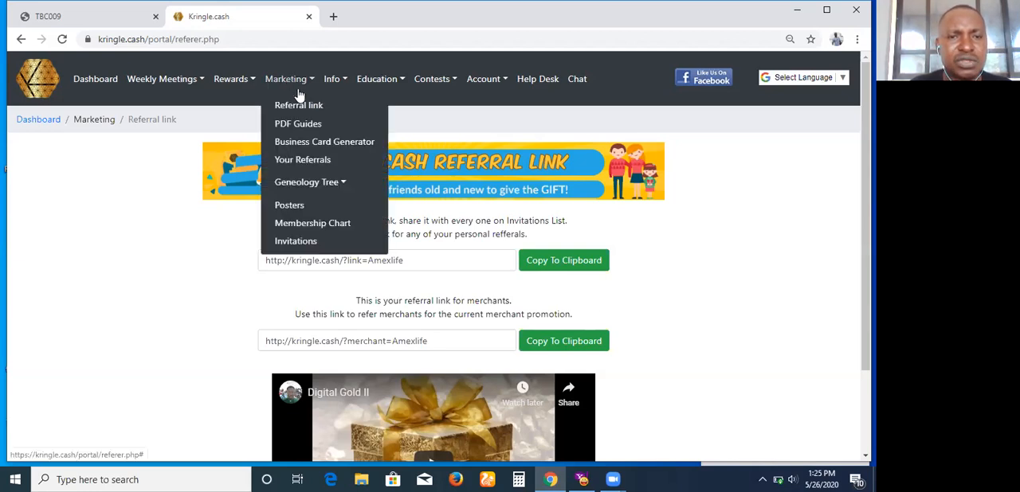
pyautogui.moveTo(307, 159)
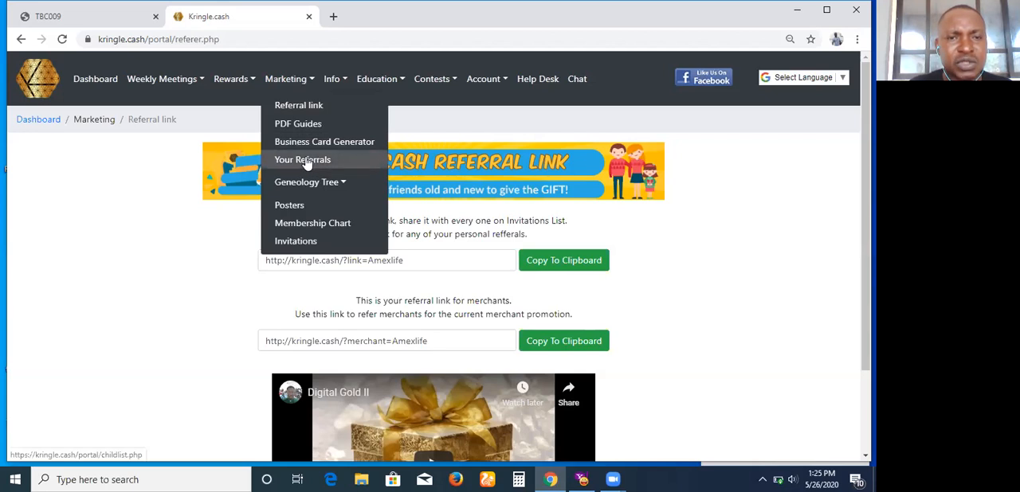
pyautogui.moveTo(298, 123)
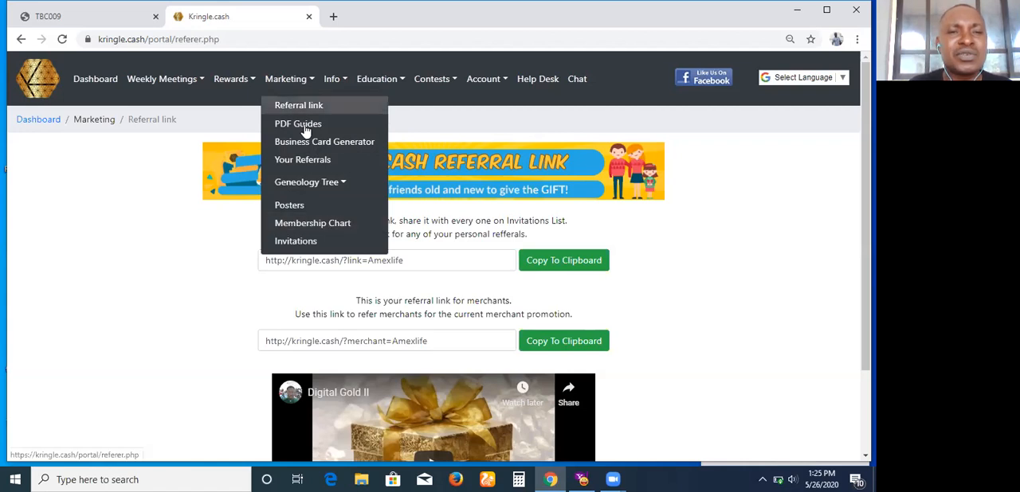
pyautogui.moveTo(309, 159)
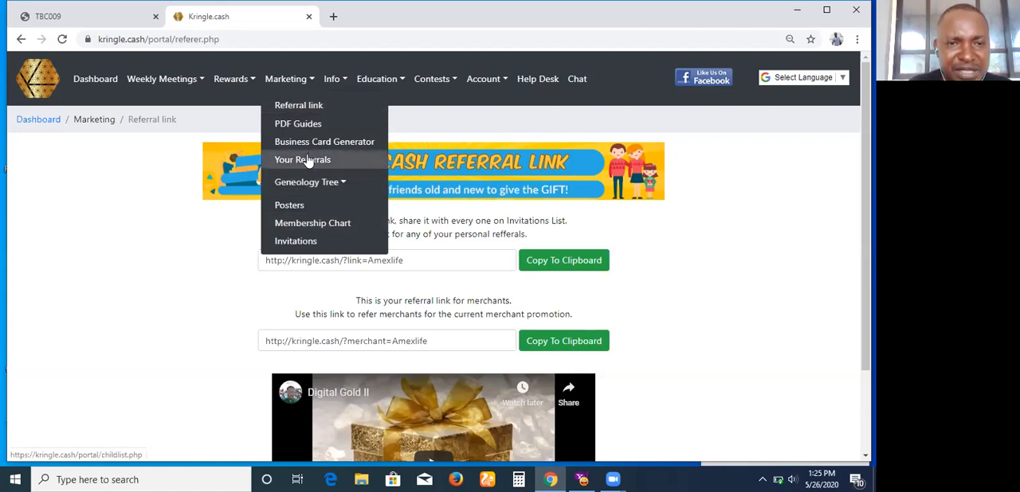
pyautogui.click(302, 160)
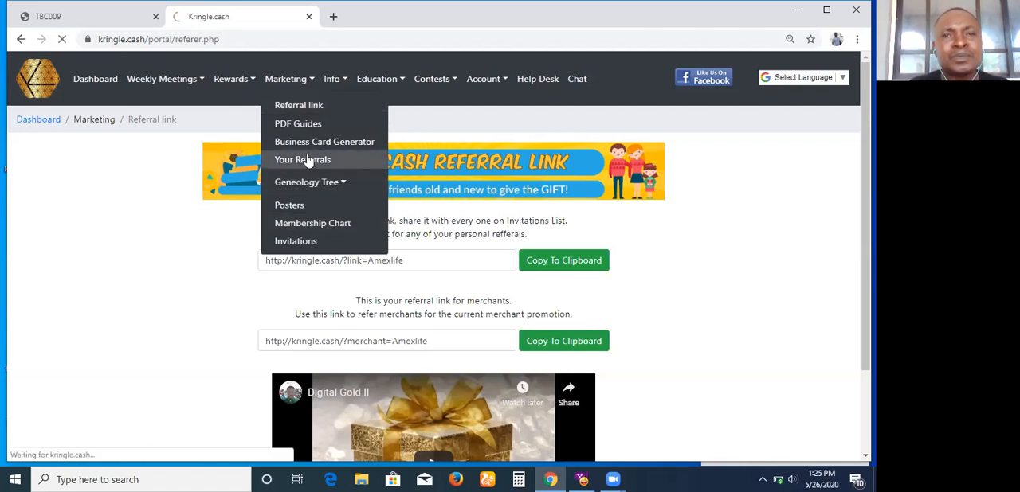
pyautogui.click(301, 159)
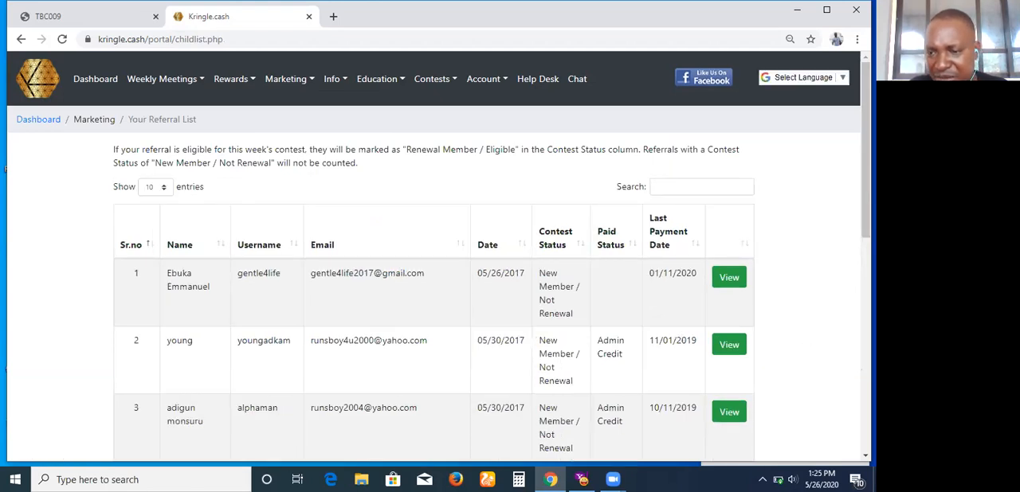
# Page forward through the 299 referrals to the final entries, numbered 291 onward.
pyautogui.scroll(-3)
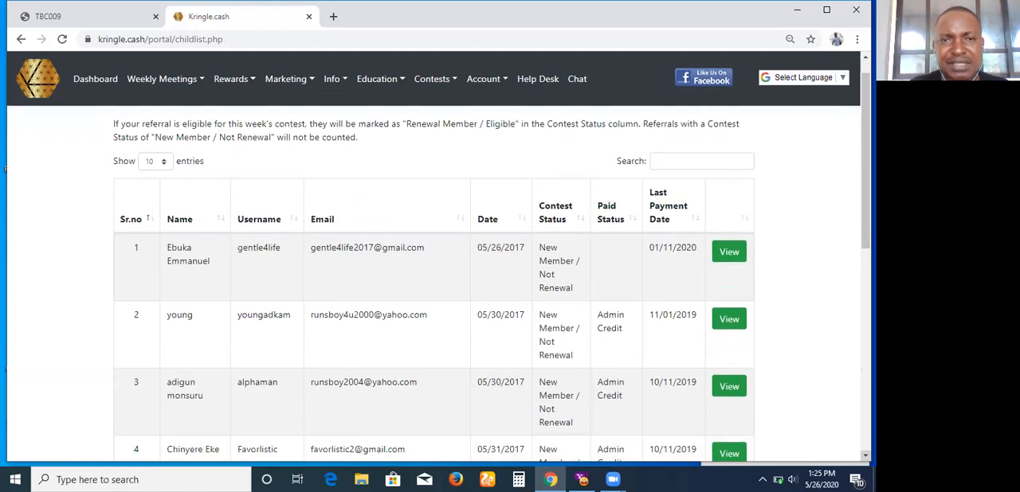
pyautogui.scroll(-3)
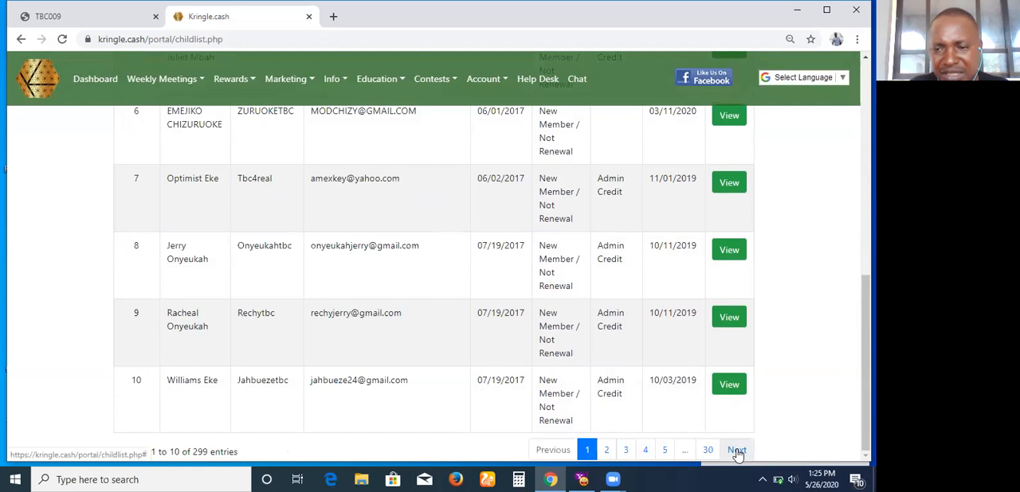
pyautogui.click(733, 449)
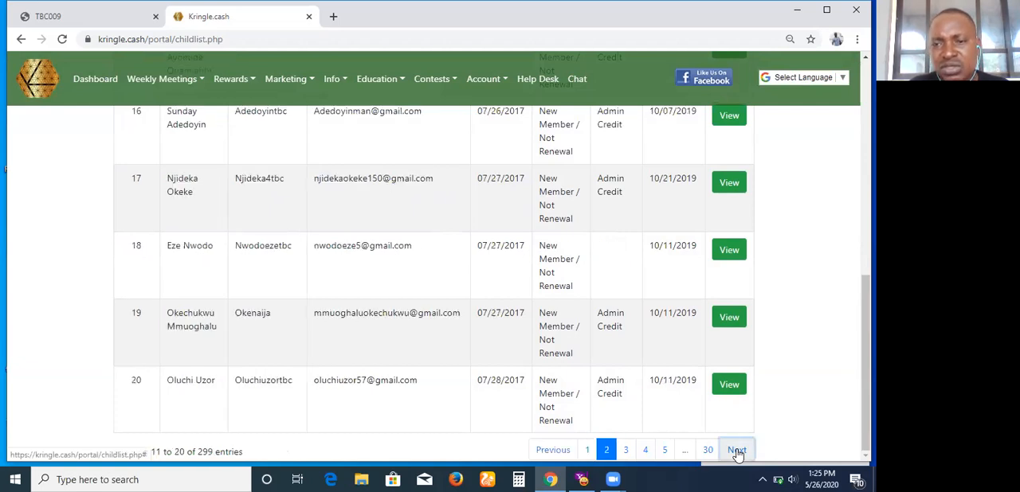
pyautogui.click(707, 451)
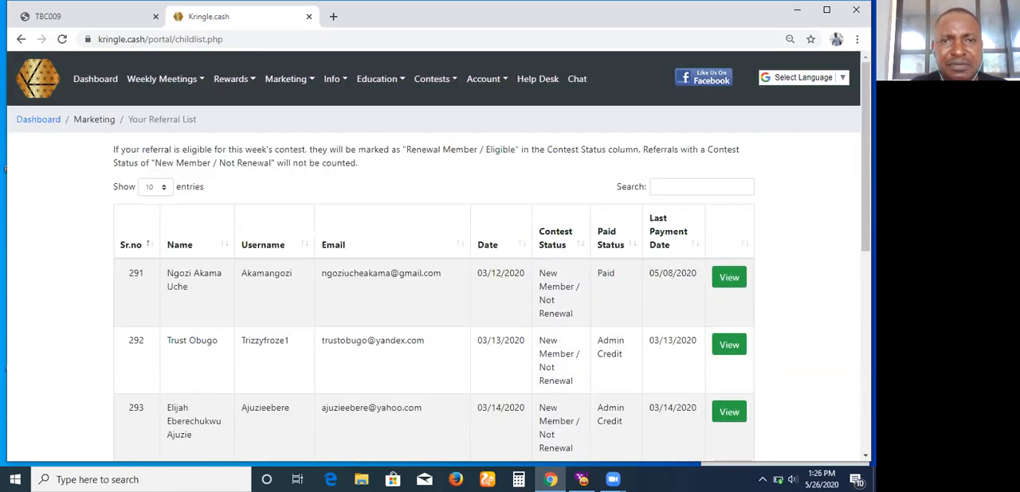
pyautogui.click(285, 79)
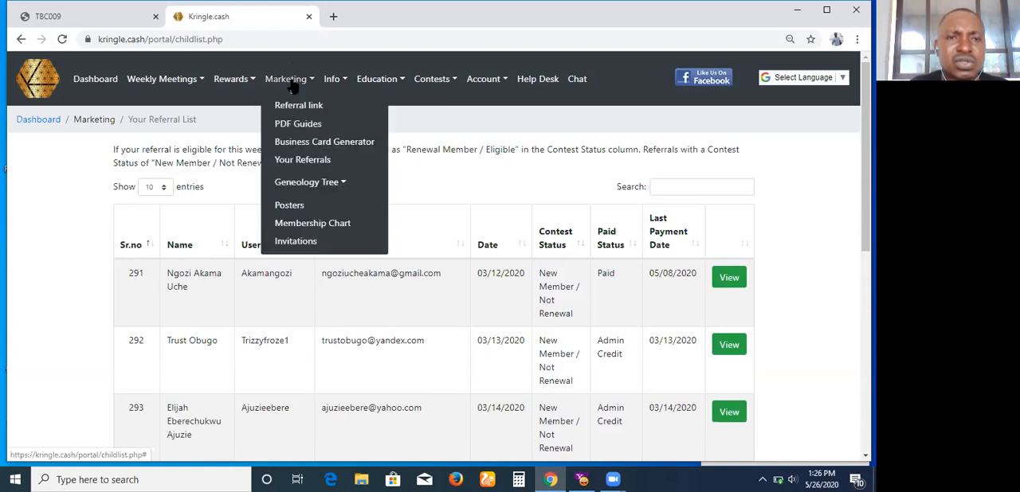
pyautogui.moveTo(292, 134)
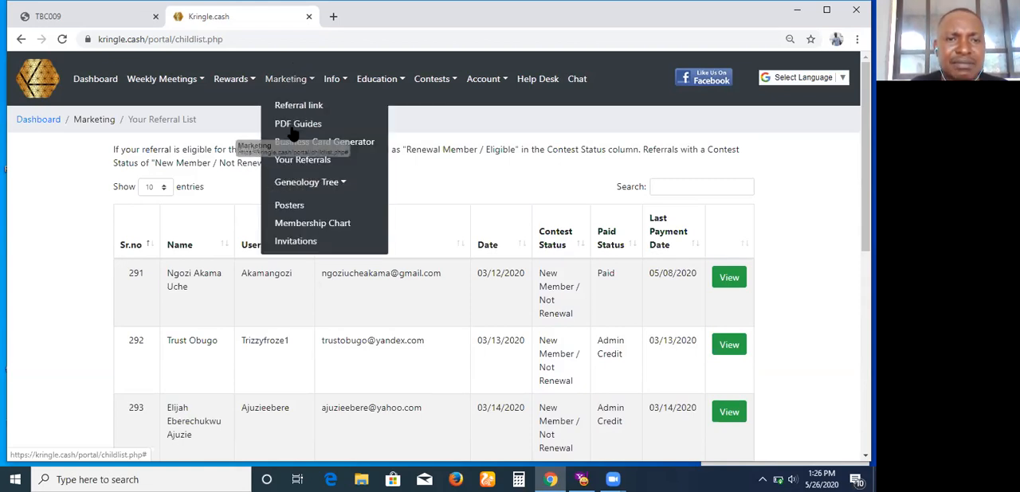
pyautogui.moveTo(310, 182)
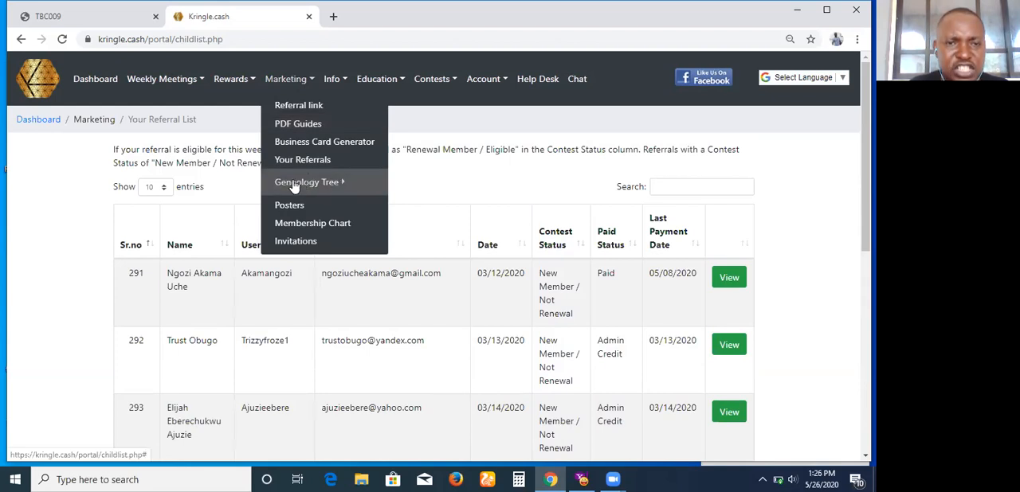
pyautogui.moveTo(316, 185)
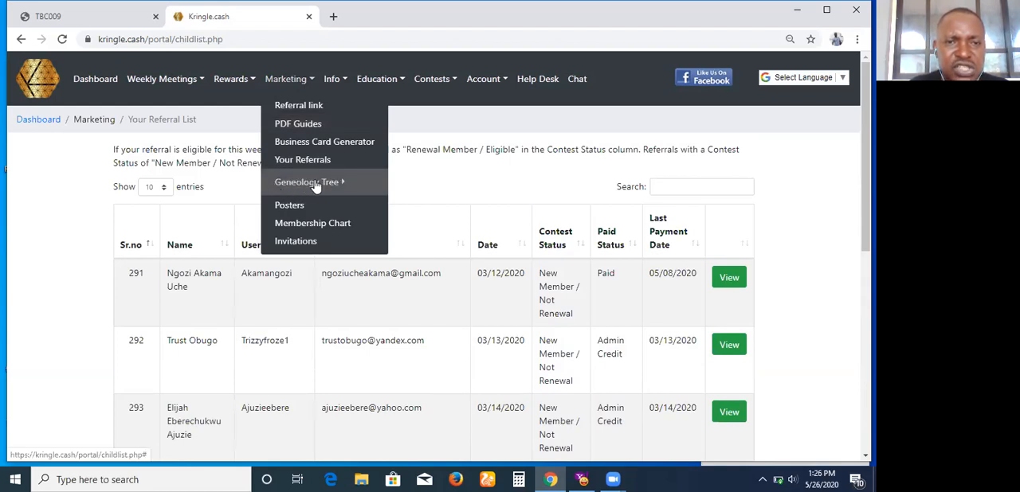
pyautogui.click(312, 182)
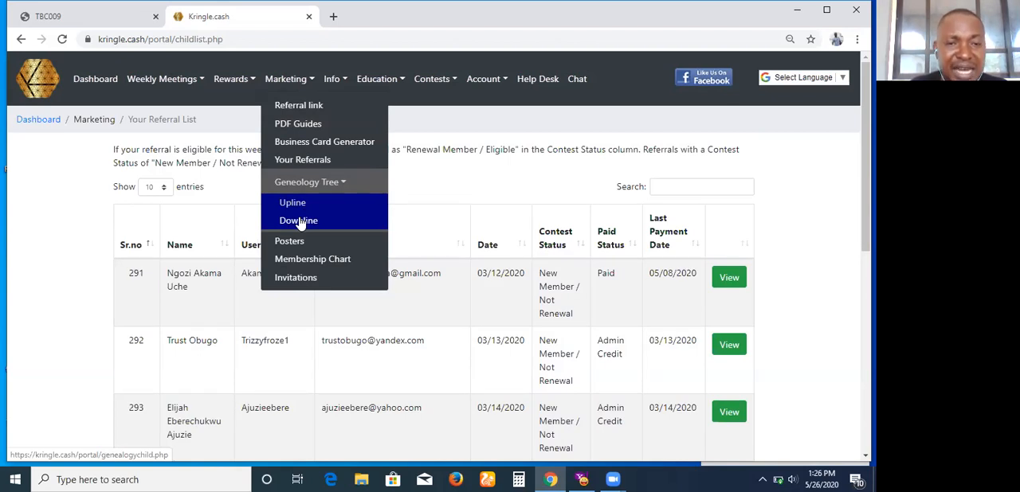
pyautogui.moveTo(389, 218)
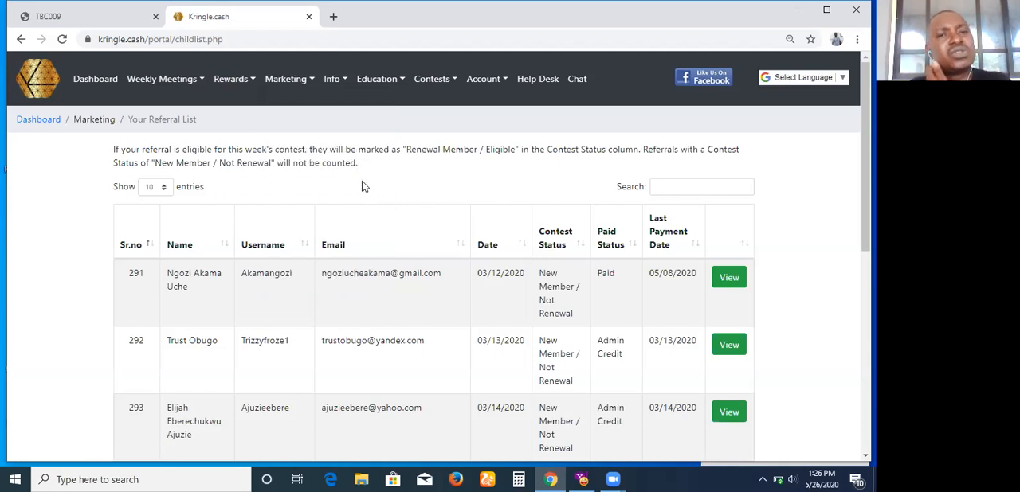
pyautogui.click(331, 78)
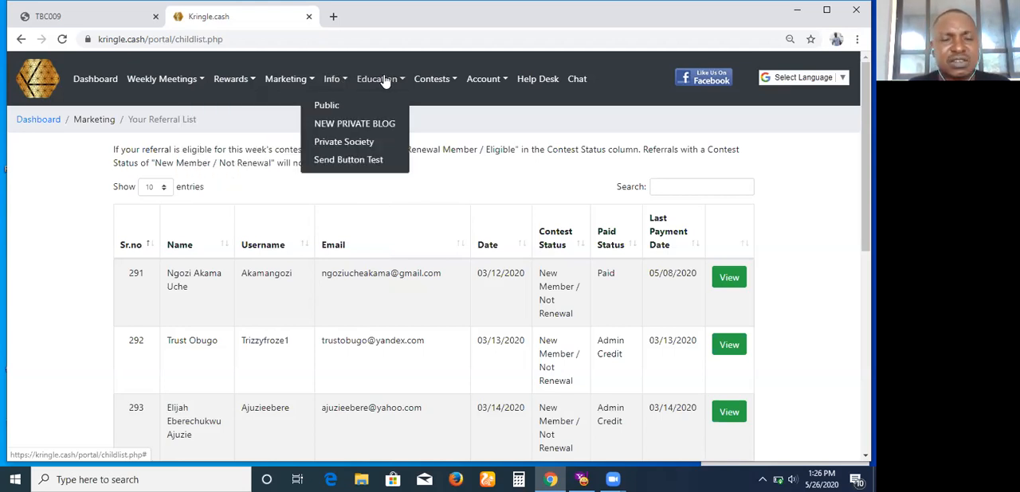
pyautogui.moveTo(350, 104)
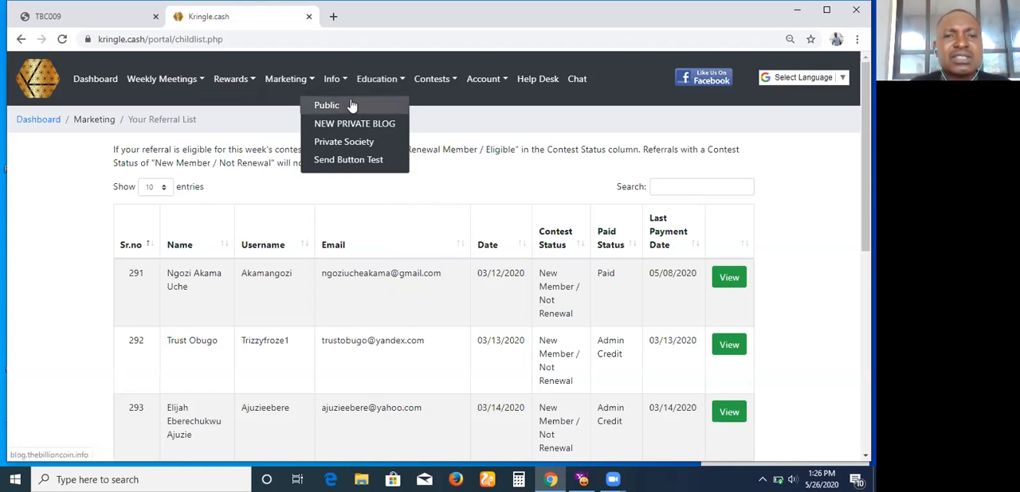
pyautogui.moveTo(364, 123)
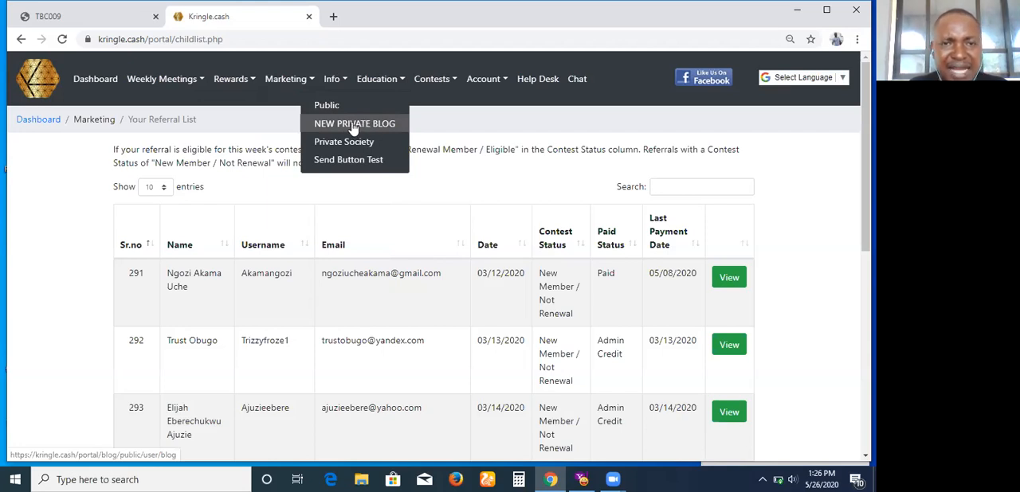
# Choose NEW PRIVATE BLOG from the Info menu to load its Group Posts page.
pyautogui.click(354, 123)
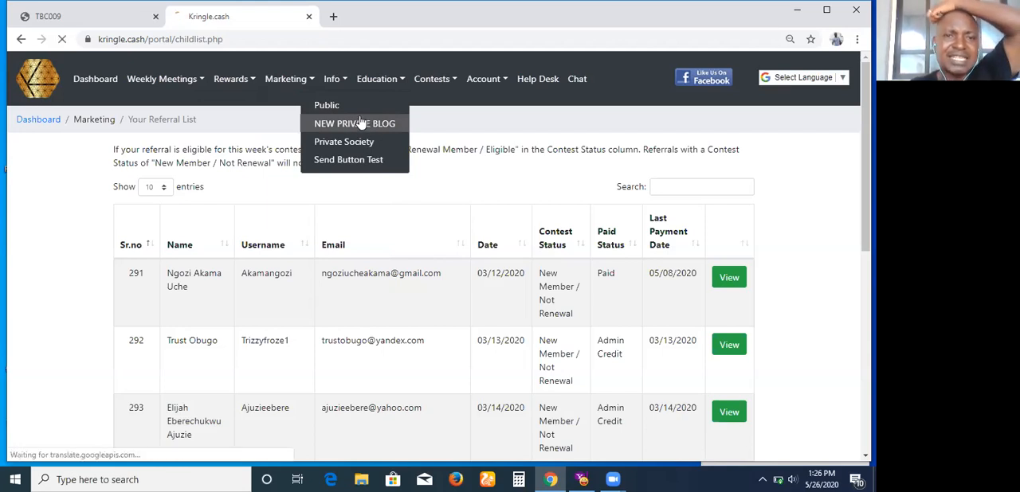
pyautogui.click(353, 124)
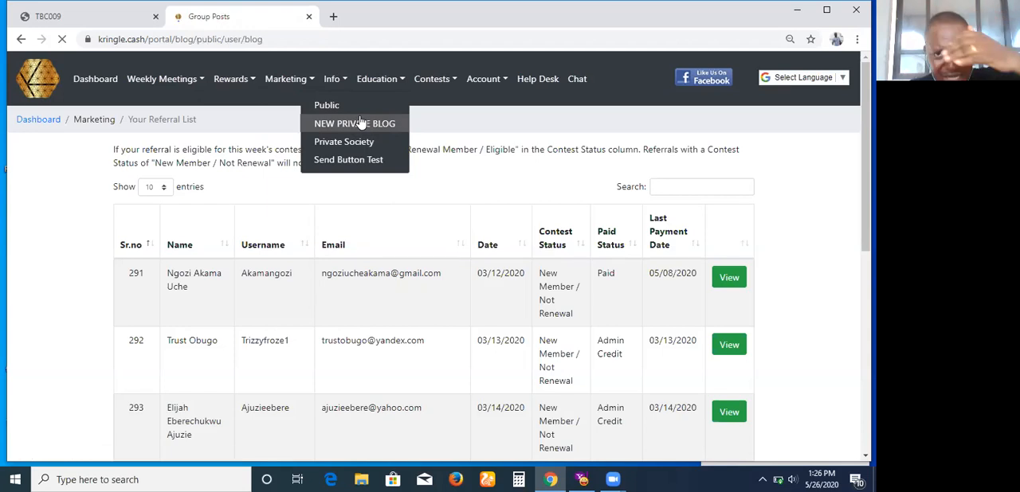
# Let the New Private Blog load with the Steven Cuffee 600th TBC broadcast post.
pyautogui.click(353, 123)
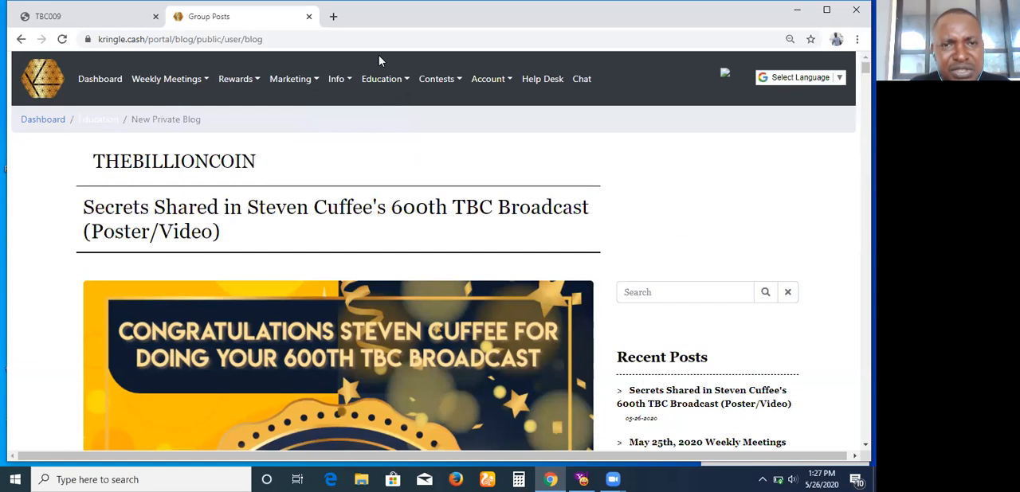
# Choose Contests > Hindi Contest Results > HI Current Full Timer Leaderboard.
pyautogui.click(437, 78)
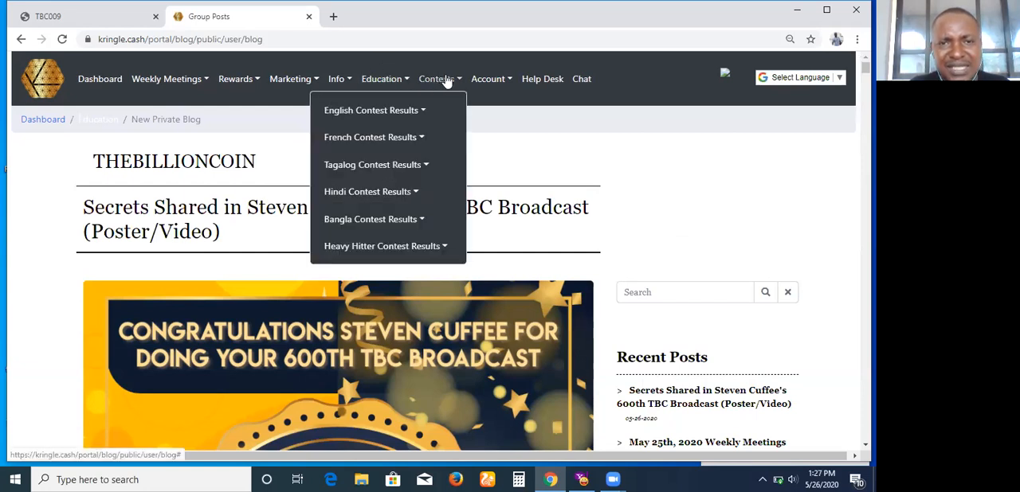
pyautogui.moveTo(435, 83)
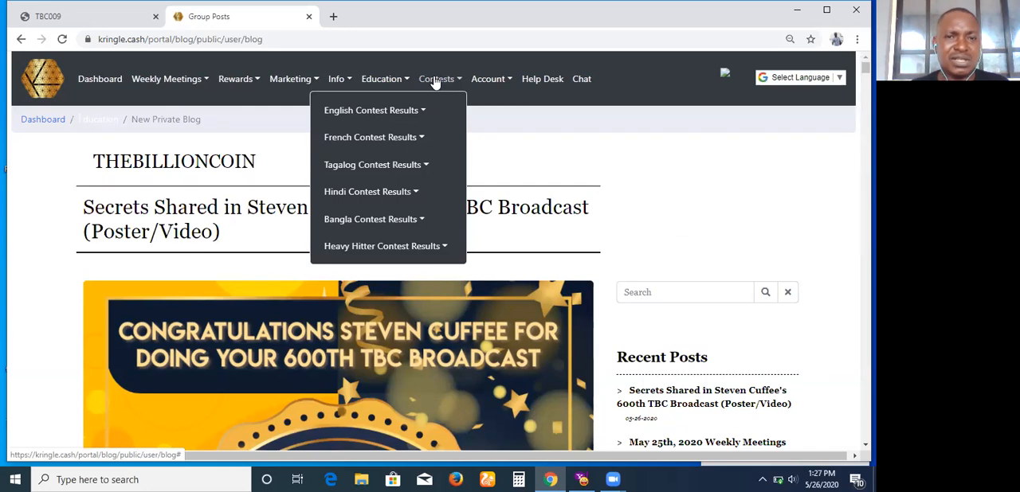
pyautogui.moveTo(379, 219)
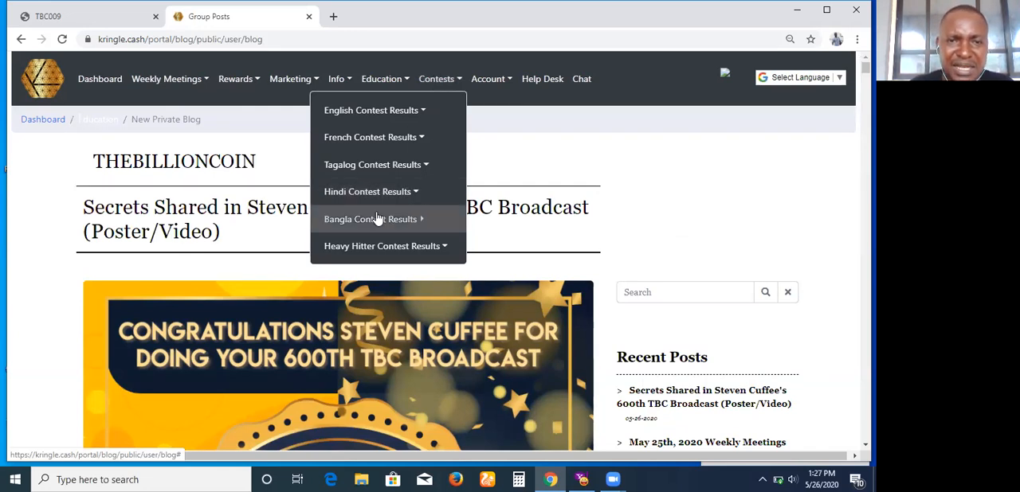
pyautogui.moveTo(370, 191)
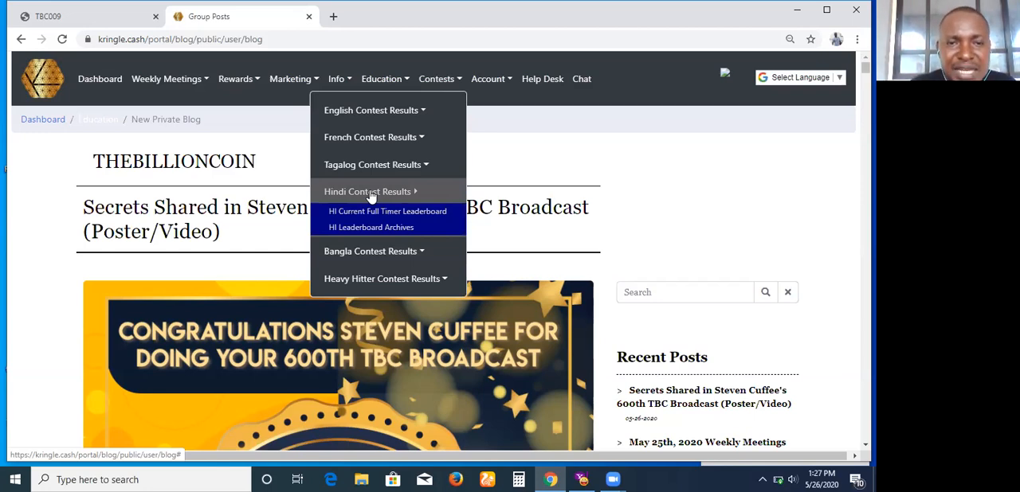
pyautogui.click(387, 212)
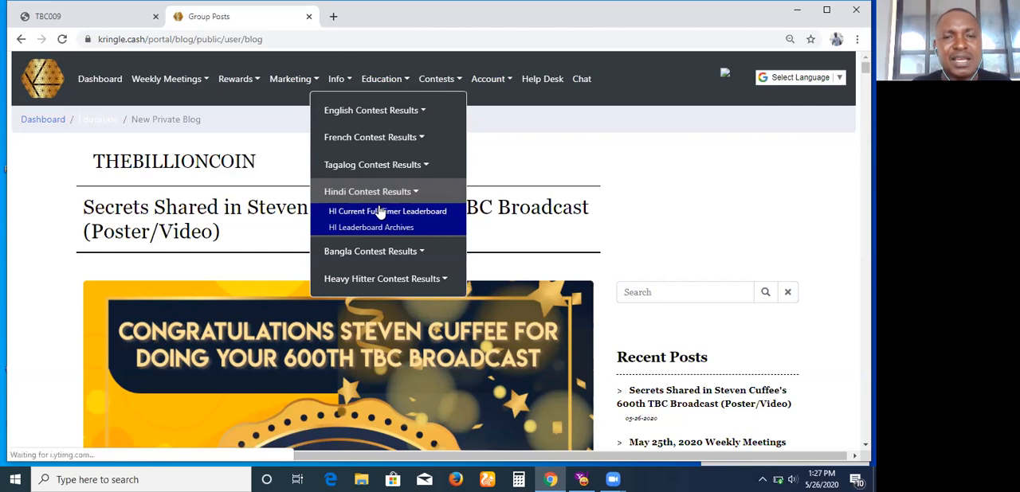
# Load the Hindi 06-01 Leaderboard listing members, countries and active signups for May 25–31.
pyautogui.click(386, 211)
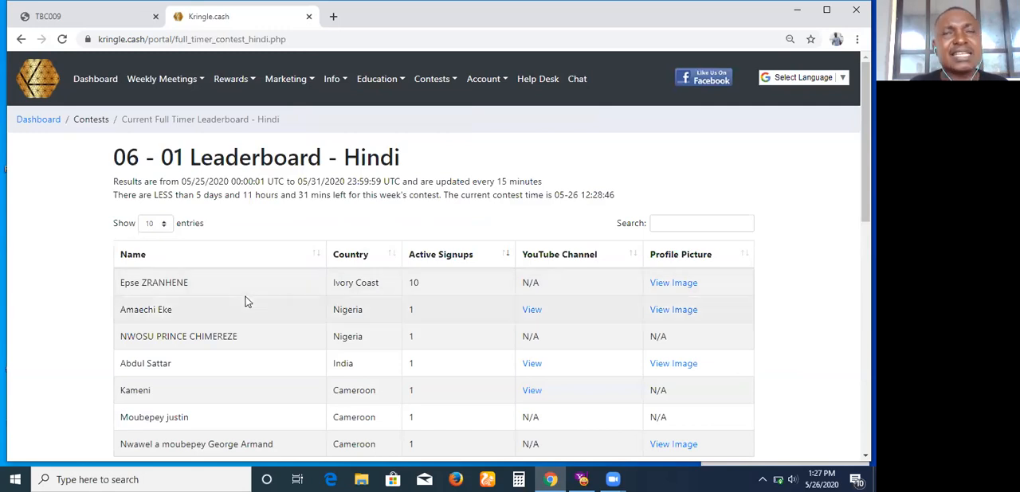
pyautogui.moveTo(305, 302)
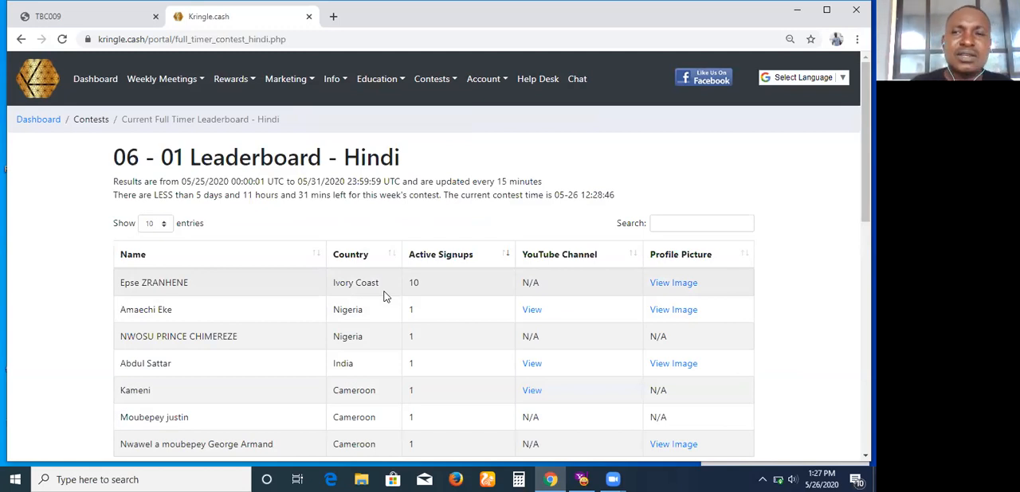
pyautogui.moveTo(335, 295)
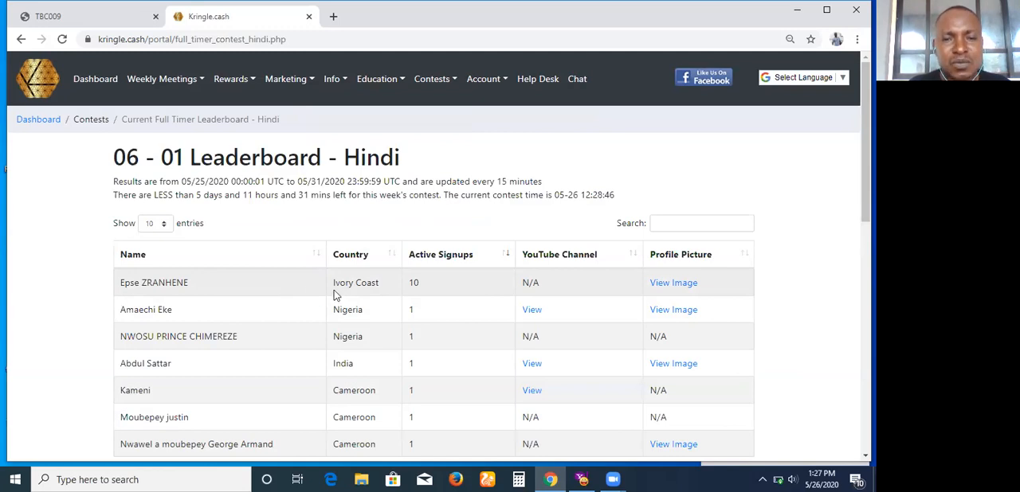
pyautogui.moveTo(154, 295)
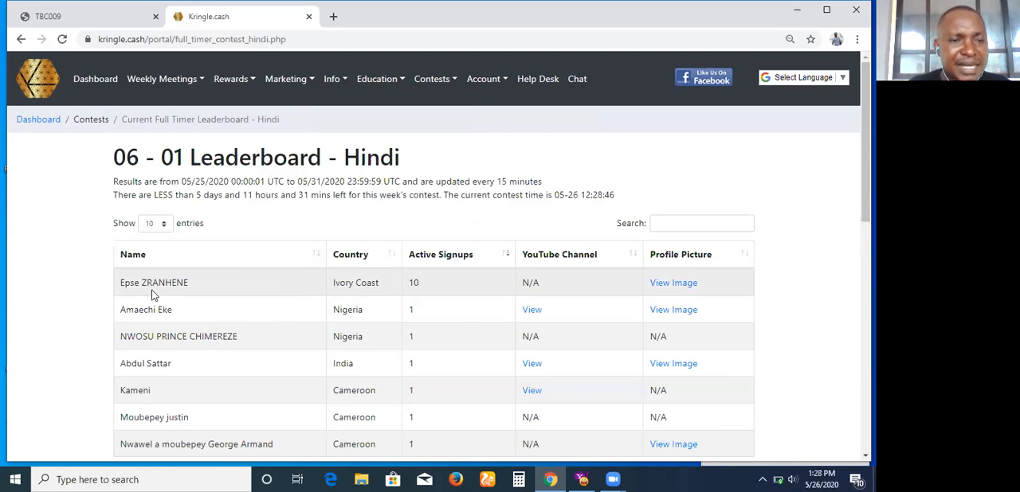
pyautogui.moveTo(264, 283)
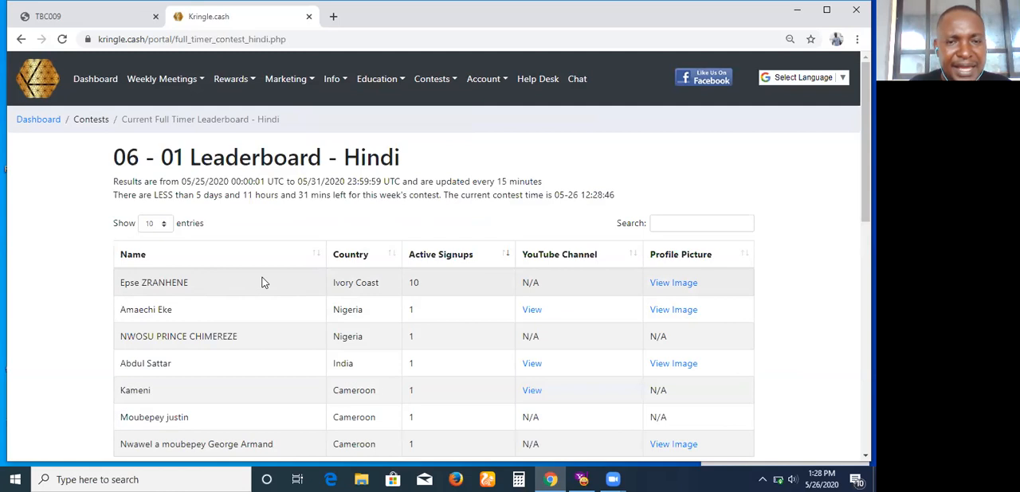
pyautogui.moveTo(429, 292)
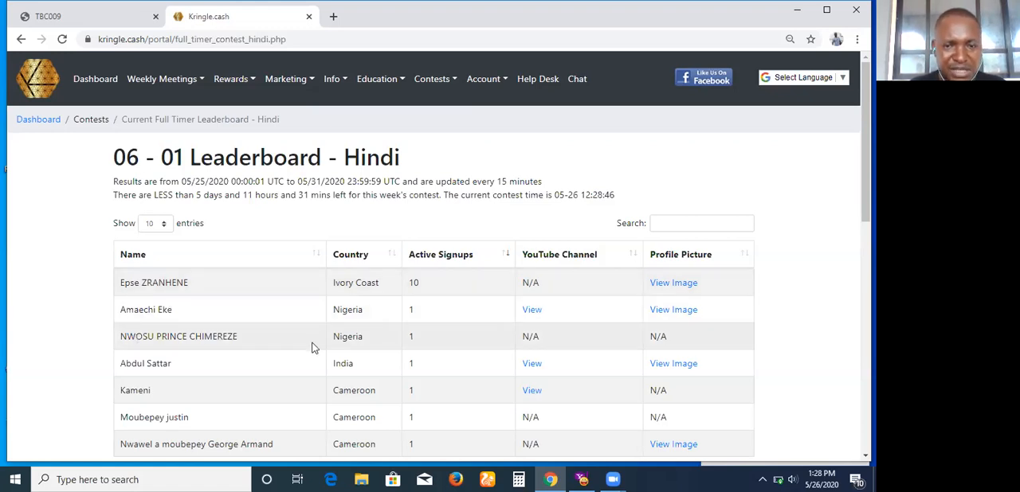
pyautogui.moveTo(78, 397)
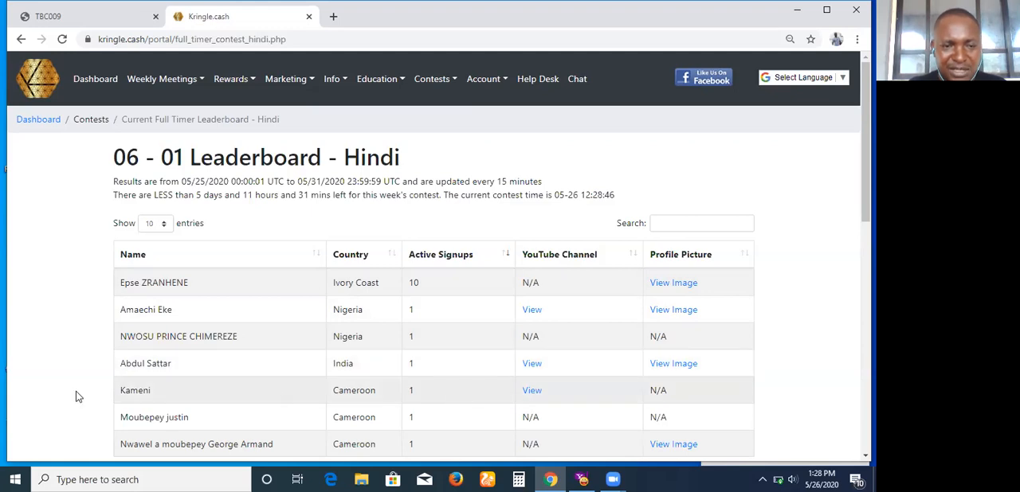
# Choose Contests > English Contest Results > EN Current Full Timer Leaderboard.
pyautogui.click(433, 78)
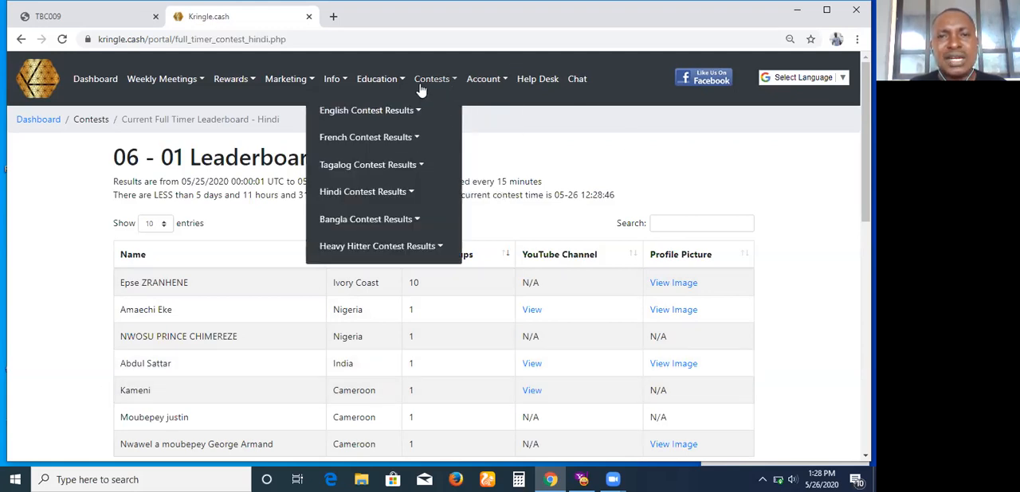
pyautogui.moveTo(396, 117)
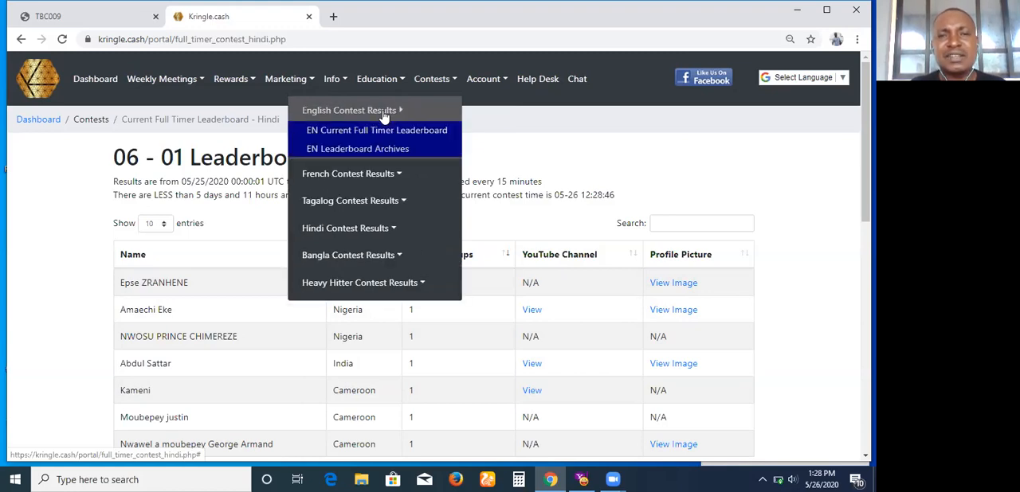
pyautogui.click(376, 130)
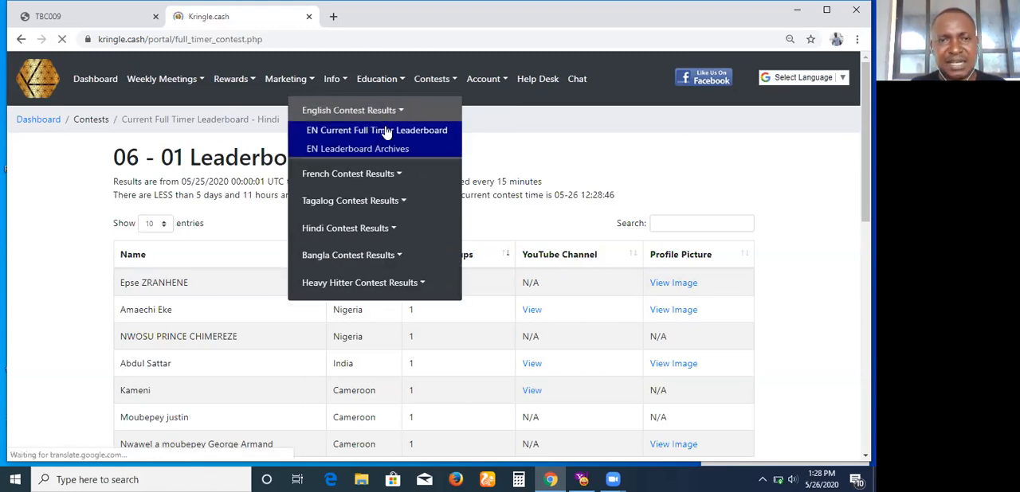
pyautogui.click(376, 130)
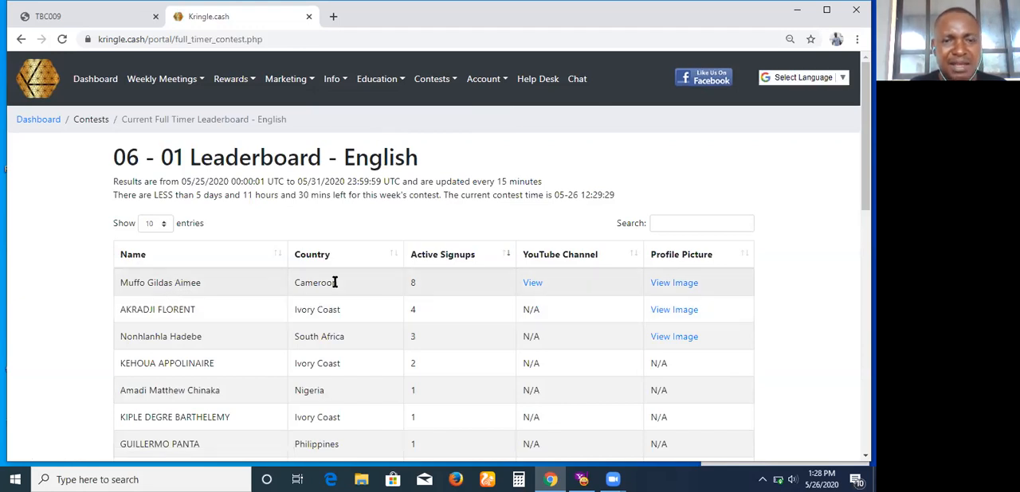
pyautogui.moveTo(160, 321)
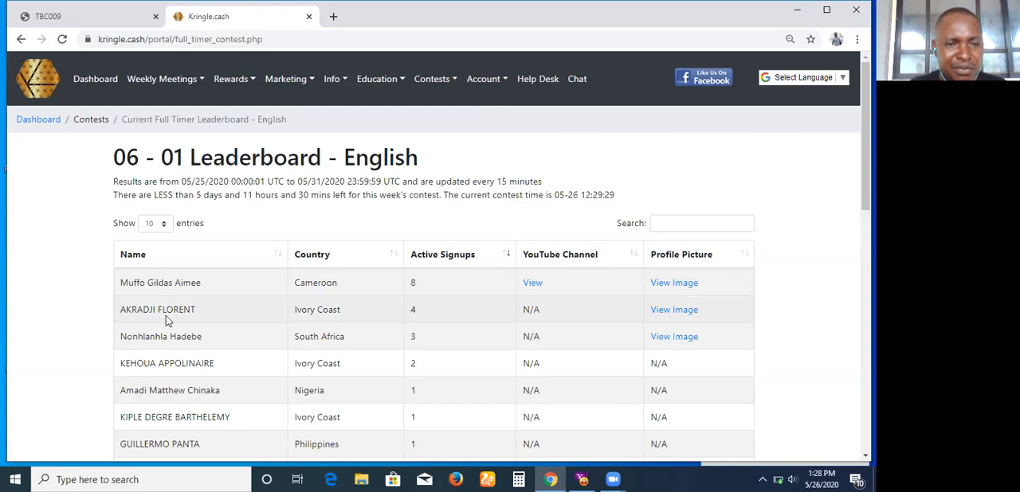
pyautogui.moveTo(450, 325)
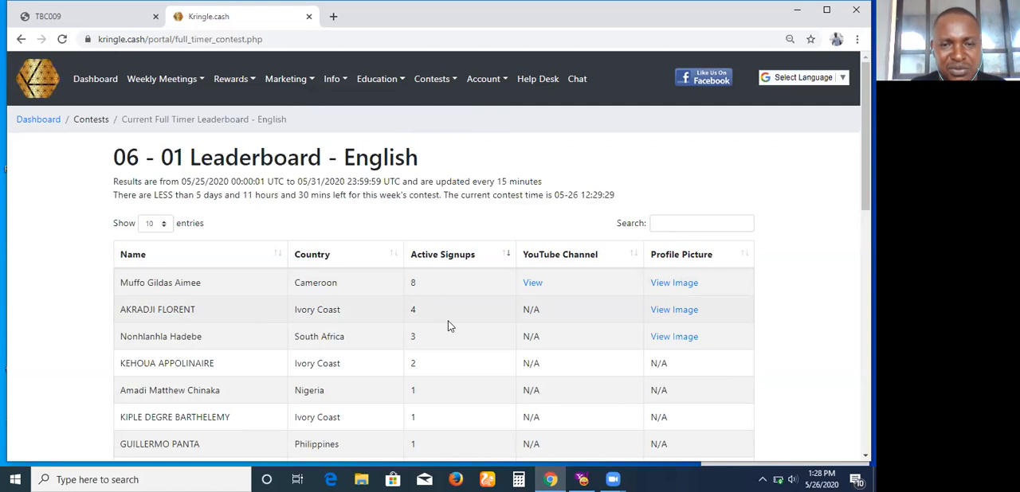
pyautogui.moveTo(642, 363)
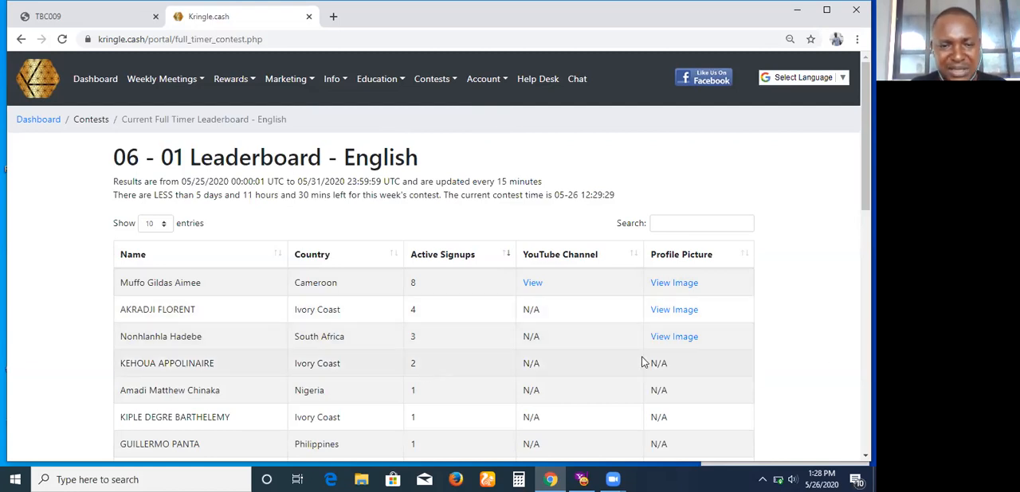
pyautogui.moveTo(587, 435)
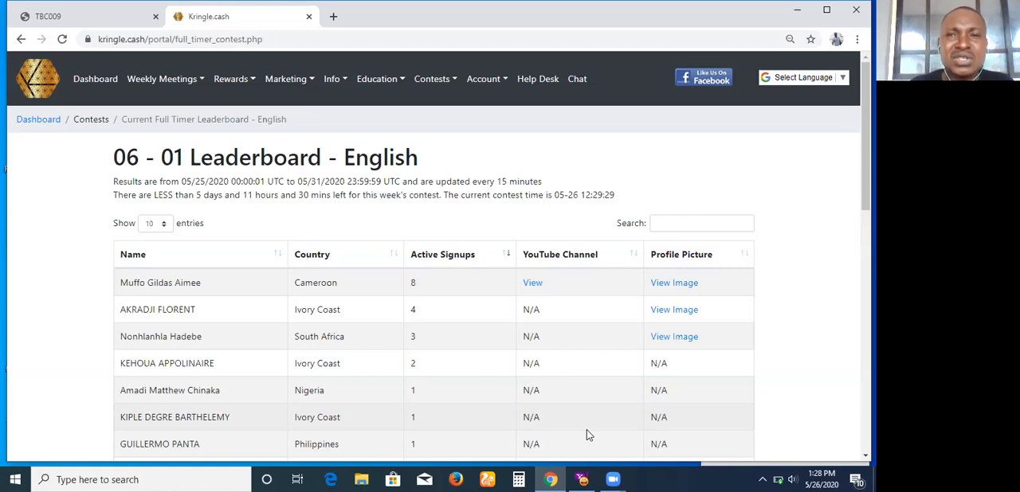
pyautogui.moveTo(507, 125)
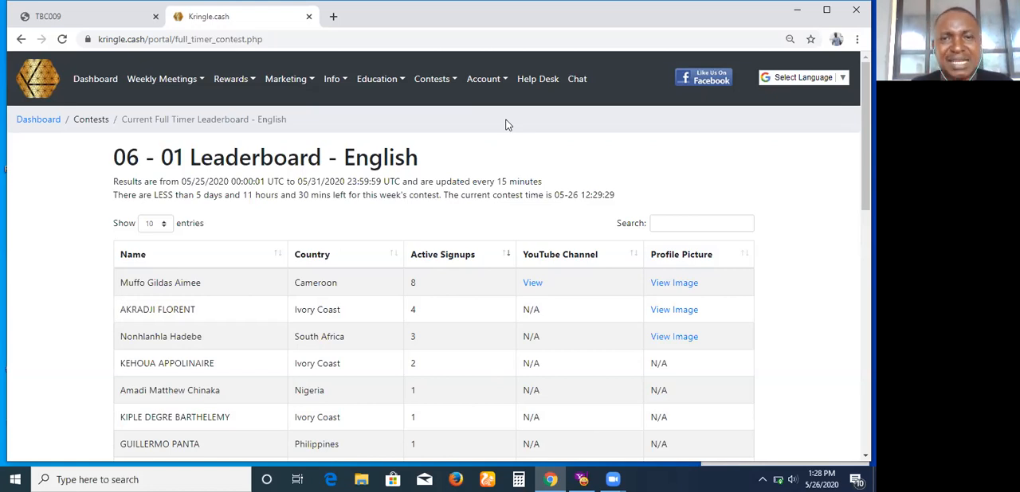
pyautogui.moveTo(440, 28)
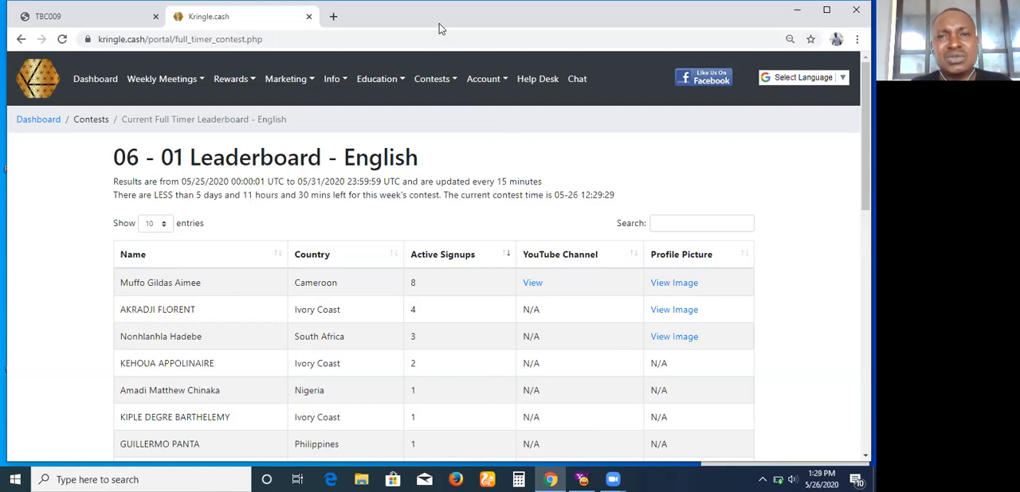